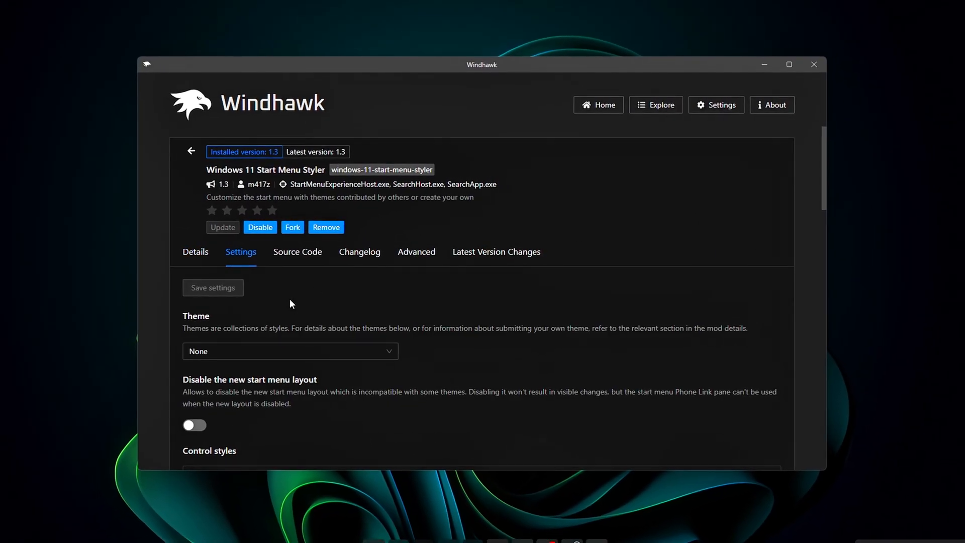
Expand mii power and its power+uptime folder to list the four variant .ini files.
{"action": "left_click", "coordinate": [290, 351]}
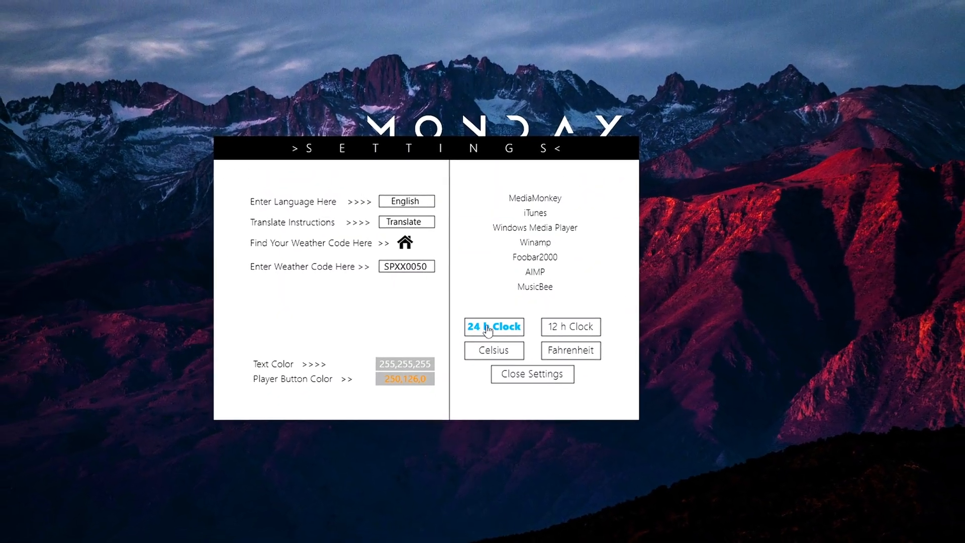
{"action": "left_click", "coordinate": [533, 374]}
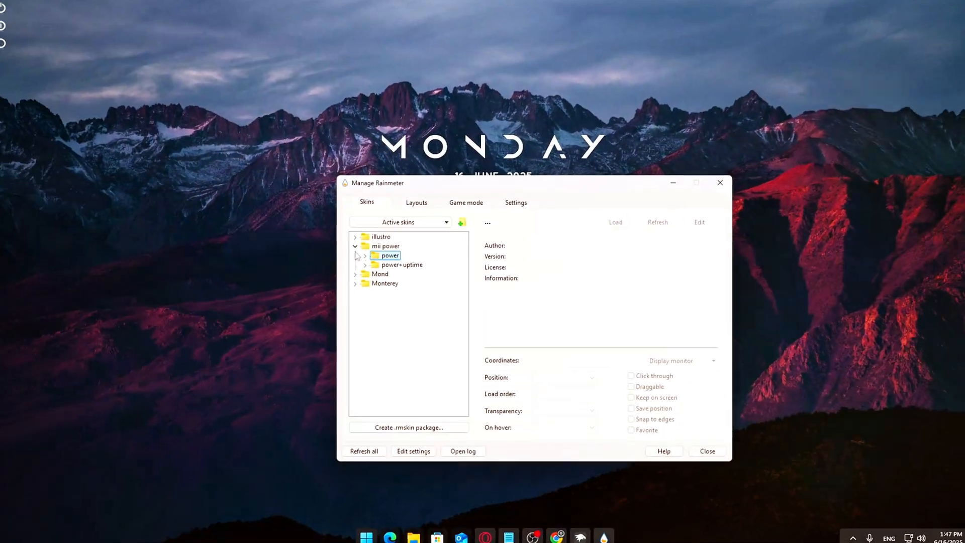
{"action": "left_click", "coordinate": [363, 264]}
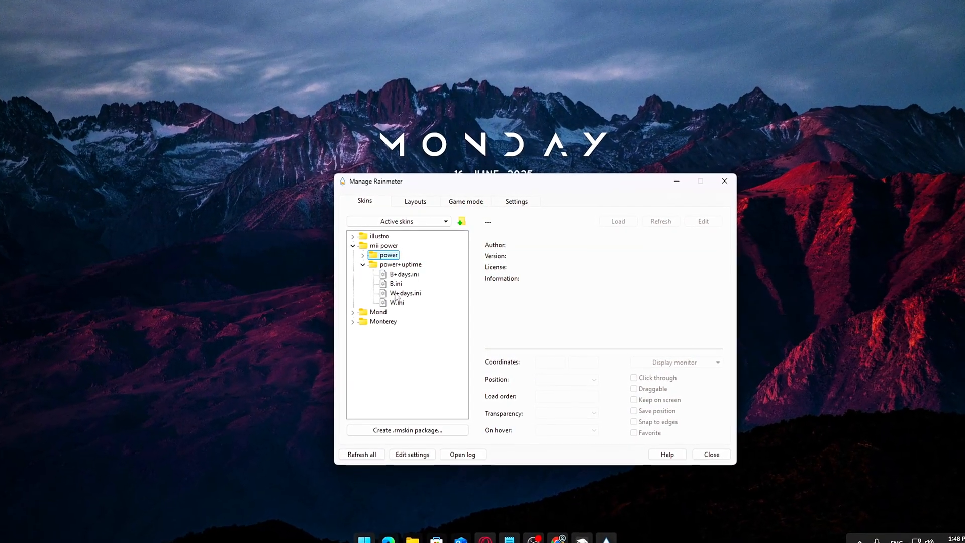
{"action": "left_click", "coordinate": [406, 293]}
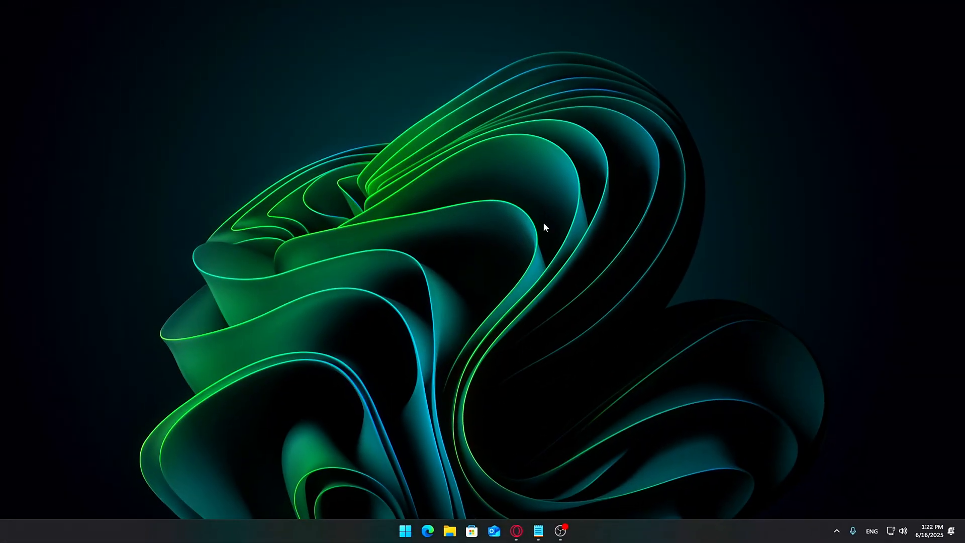
{"action": "mouse_move", "coordinate": [512, 303]}
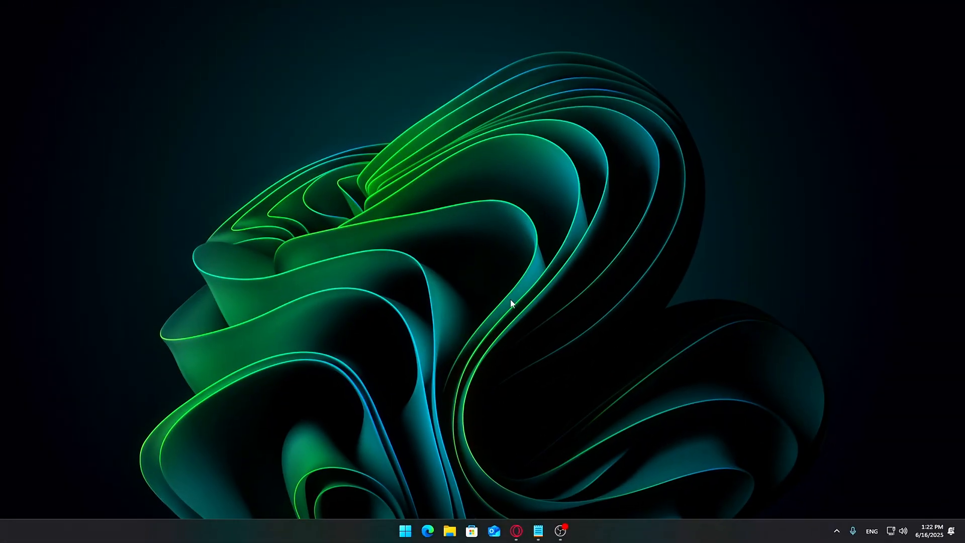
{"action": "mouse_move", "coordinate": [465, 477]}
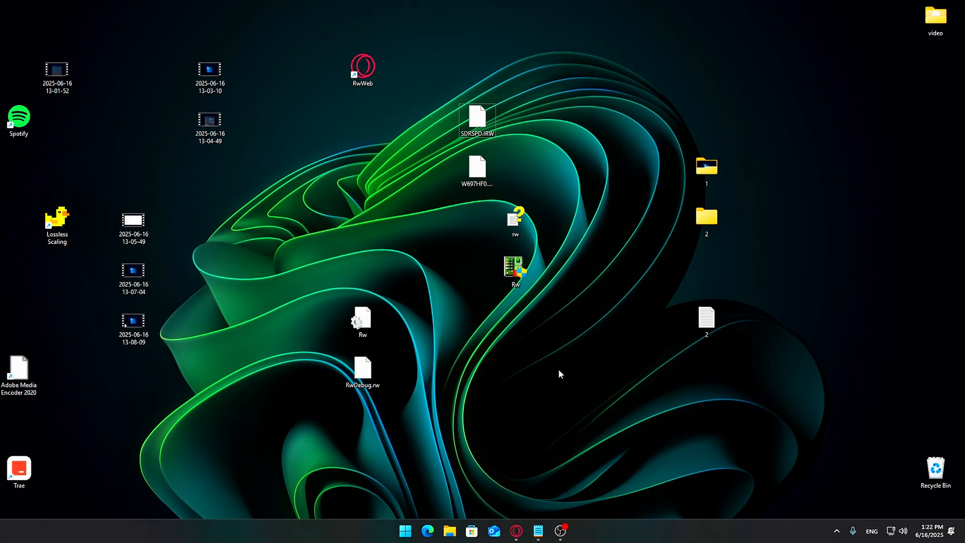
Uncheck Show desktop icons under View, then bring up Personalization > Taskbar settings.
{"action": "right_click", "coordinate": [345, 228]}
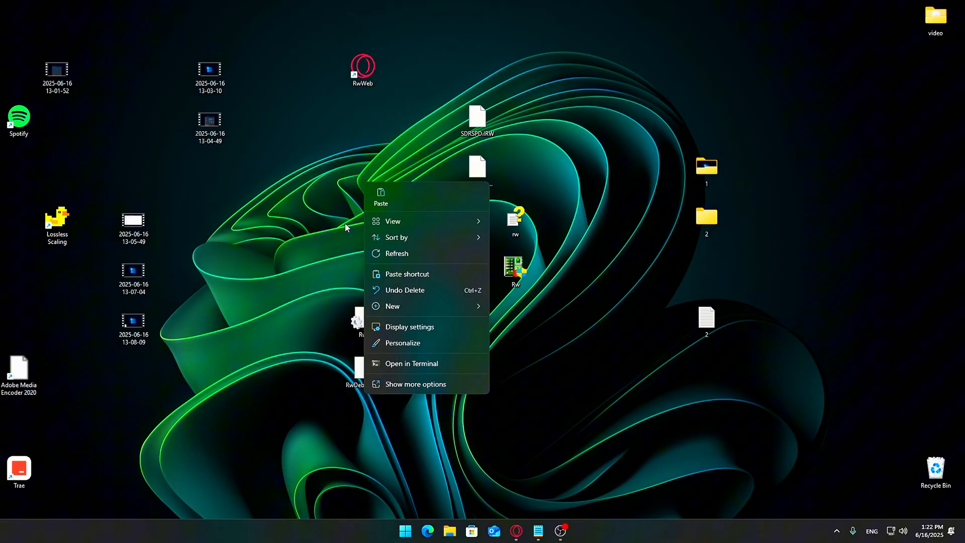
{"action": "left_click", "coordinate": [393, 222]}
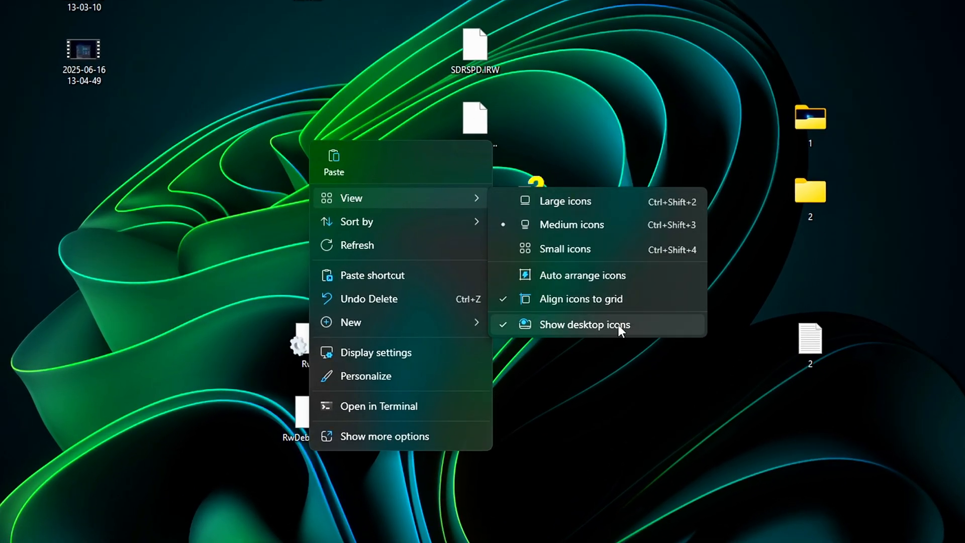
{"action": "left_click", "coordinate": [585, 325]}
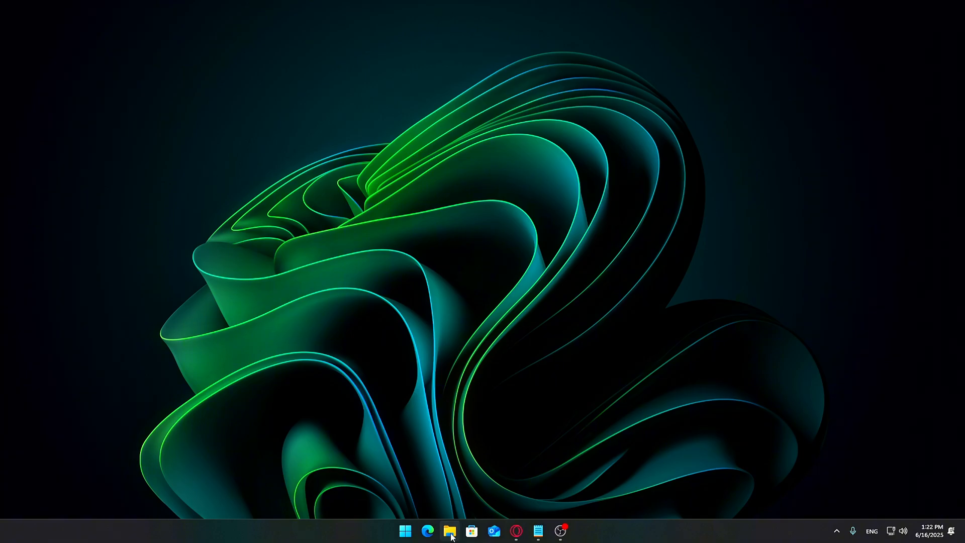
{"action": "left_click", "coordinate": [451, 531]}
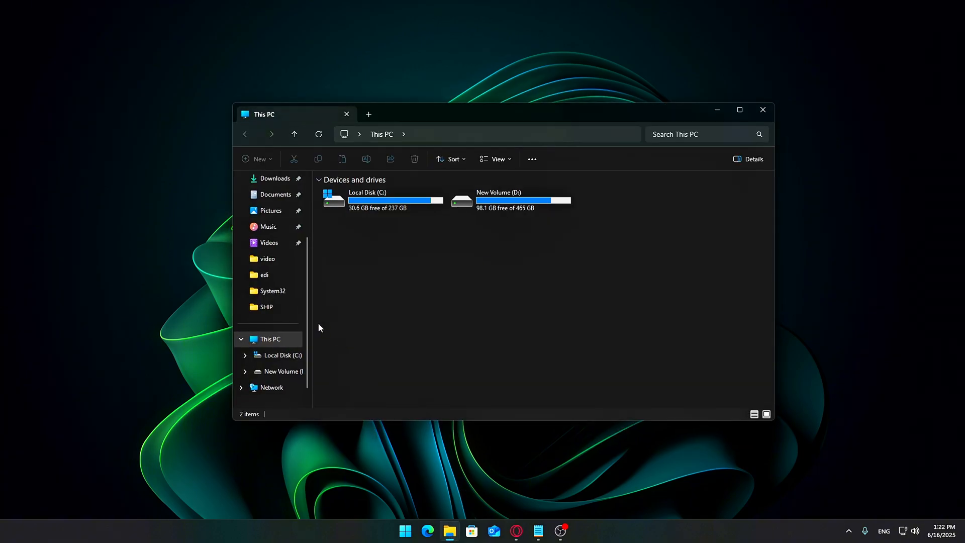
{"action": "left_click", "coordinate": [271, 246]}
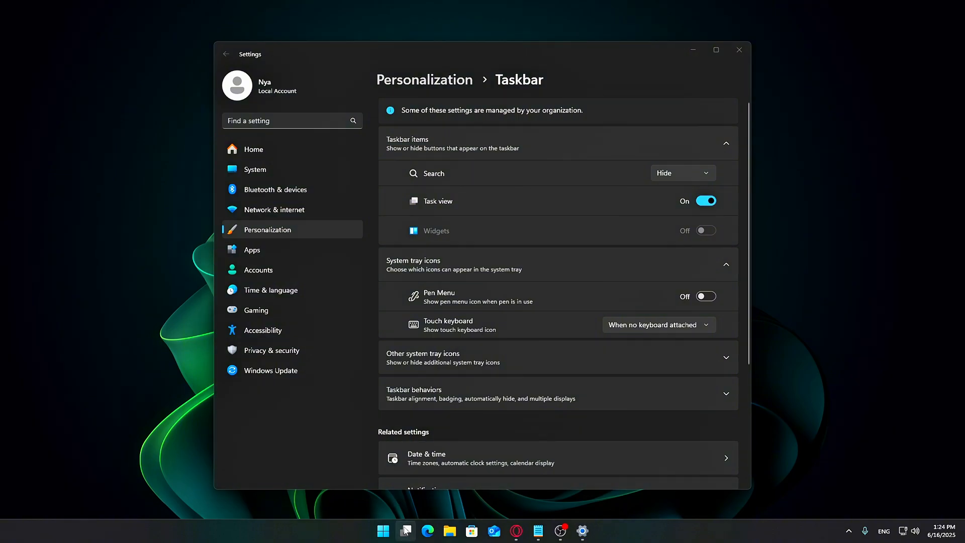
Turn Task view off, close Settings, and reopen Taskbar settings from the taskbar menu.
{"action": "left_click", "coordinate": [706, 201]}
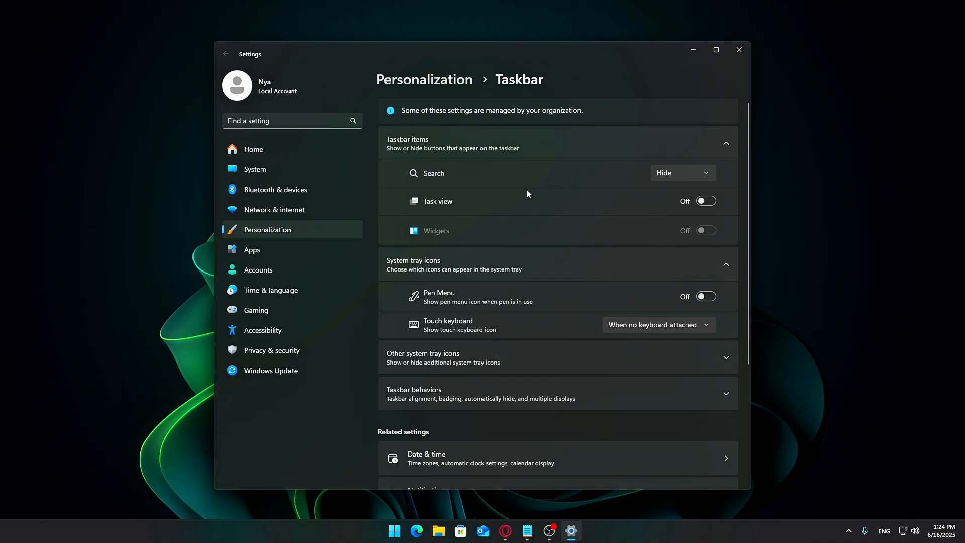
{"action": "mouse_move", "coordinate": [745, 45]}
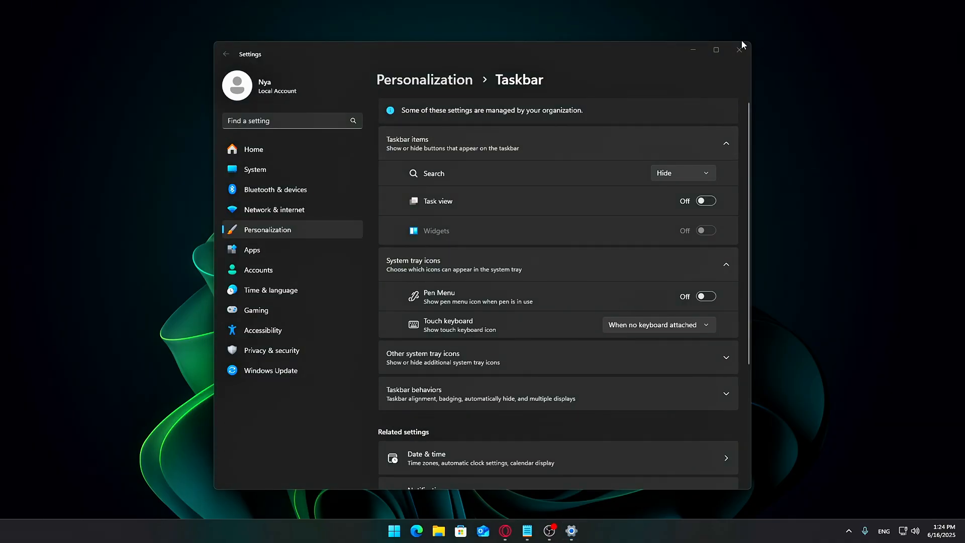
{"action": "left_click", "coordinate": [738, 50]}
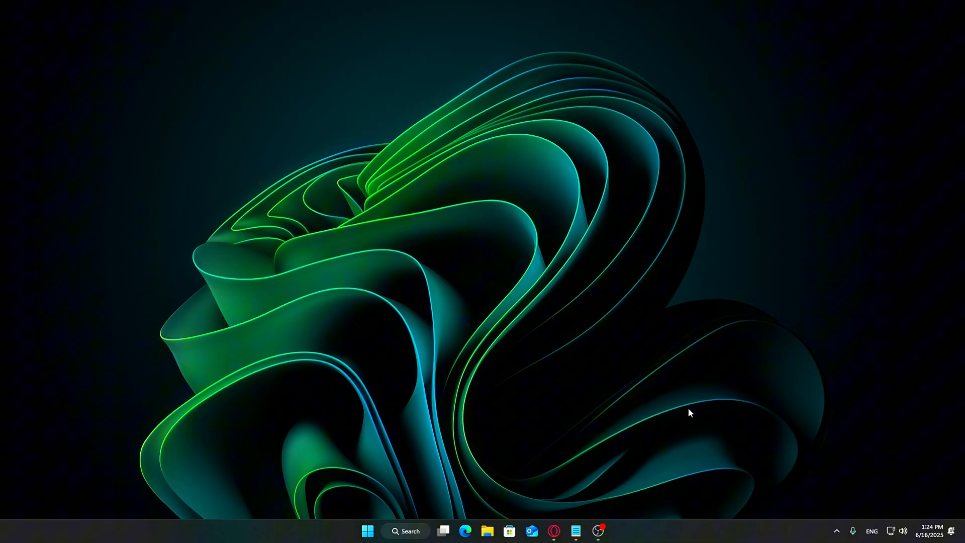
{"action": "right_click", "coordinate": [646, 534]}
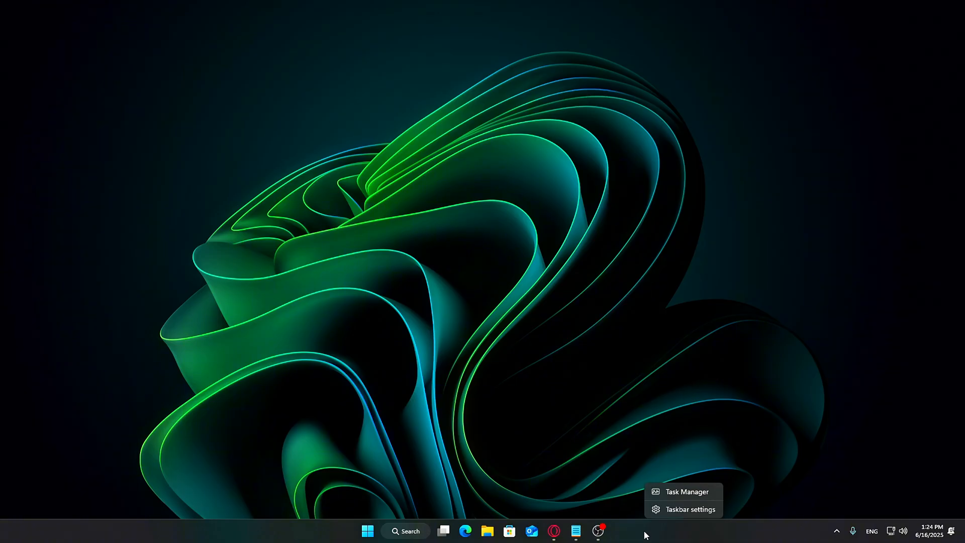
{"action": "left_click", "coordinate": [690, 509]}
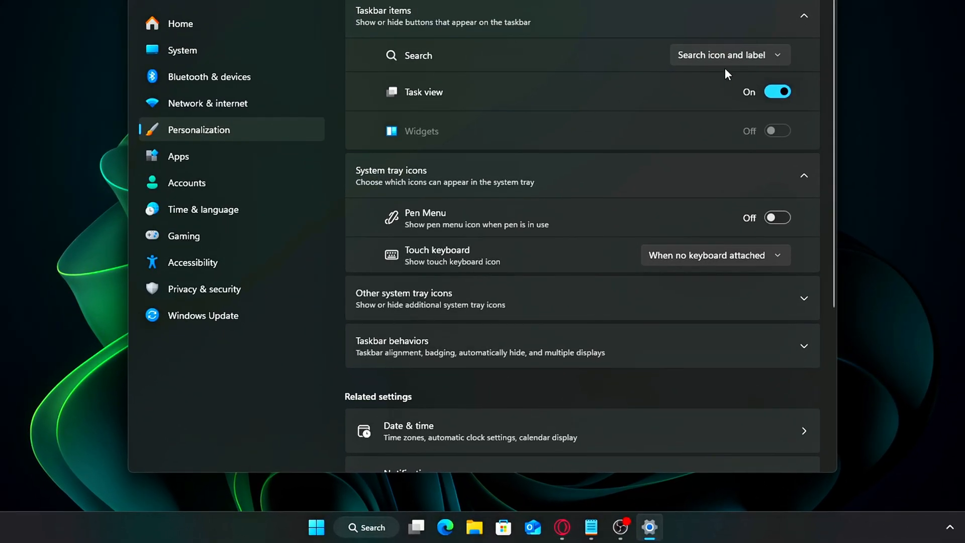
{"action": "mouse_move", "coordinate": [779, 131]}
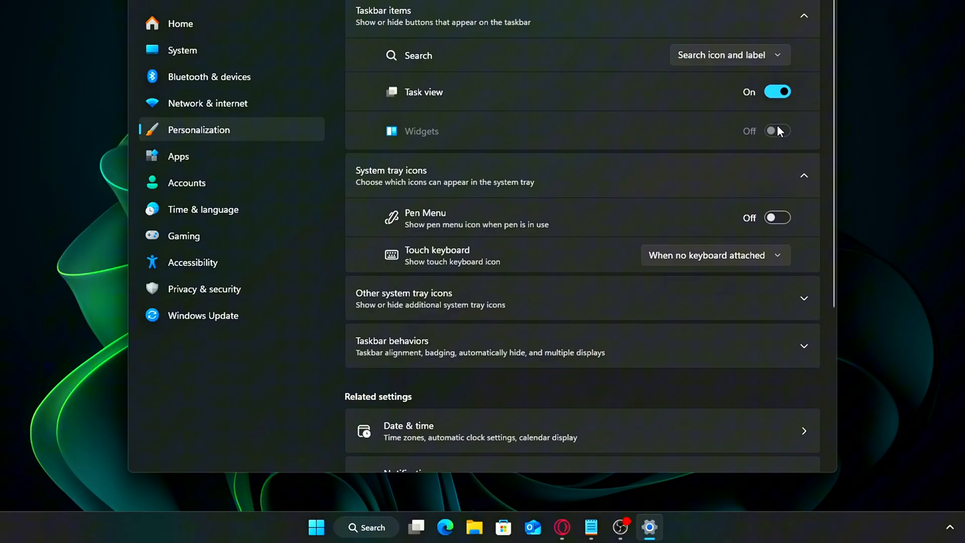
{"action": "mouse_move", "coordinate": [411, 137]}
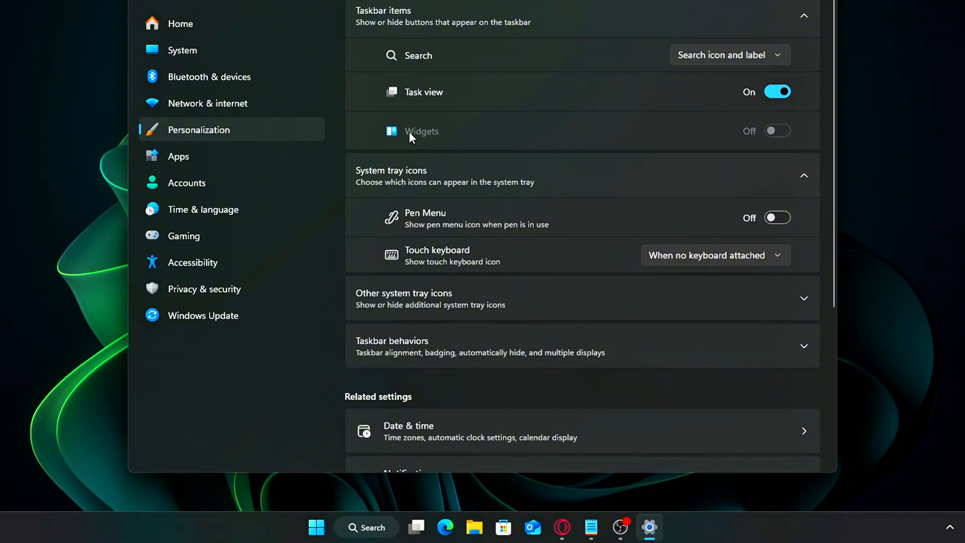
{"action": "mouse_move", "coordinate": [739, 142]}
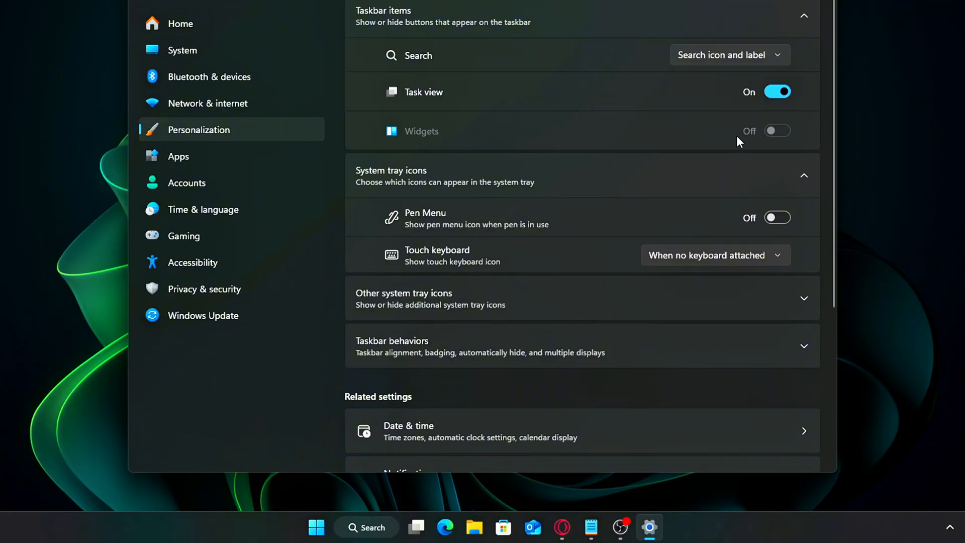
{"action": "mouse_move", "coordinate": [495, 152]}
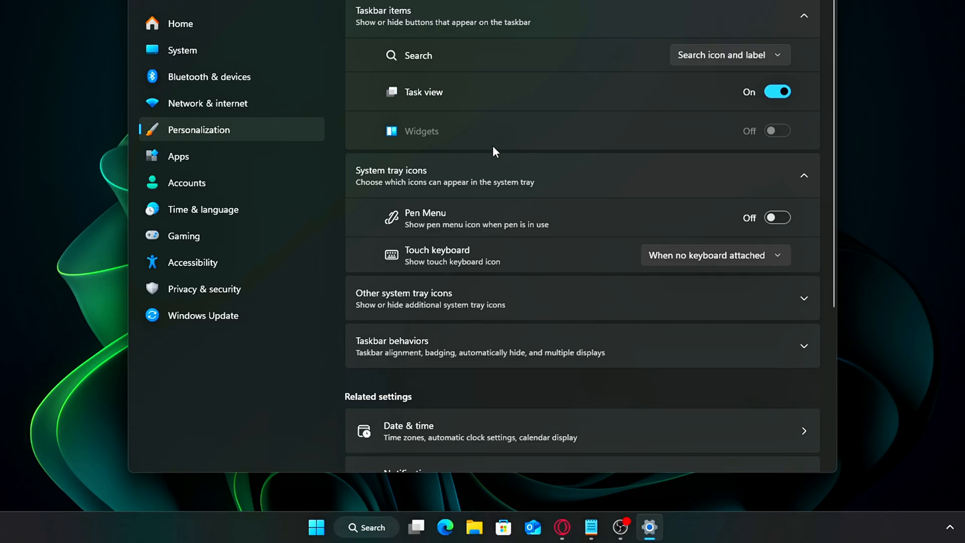
{"action": "mouse_move", "coordinate": [442, 146]}
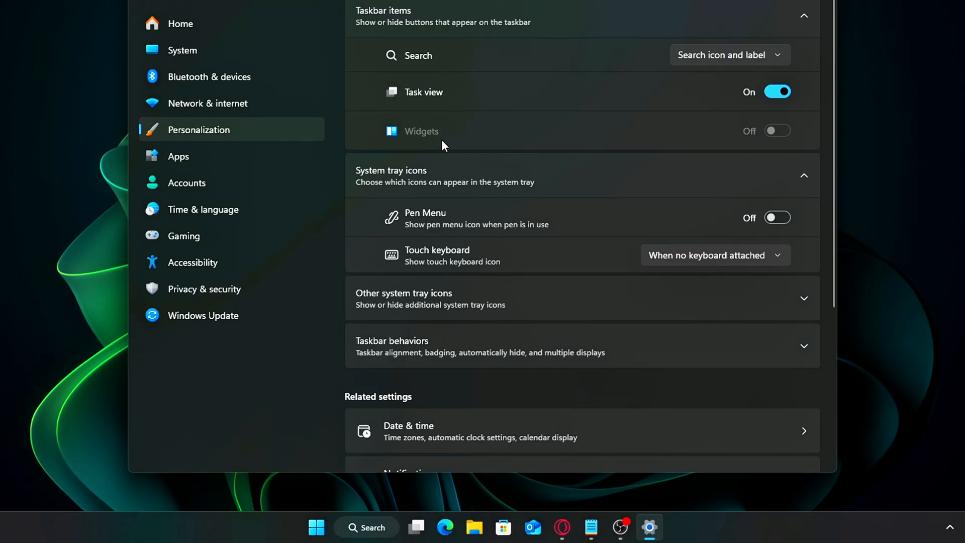
{"action": "mouse_move", "coordinate": [650, 135]}
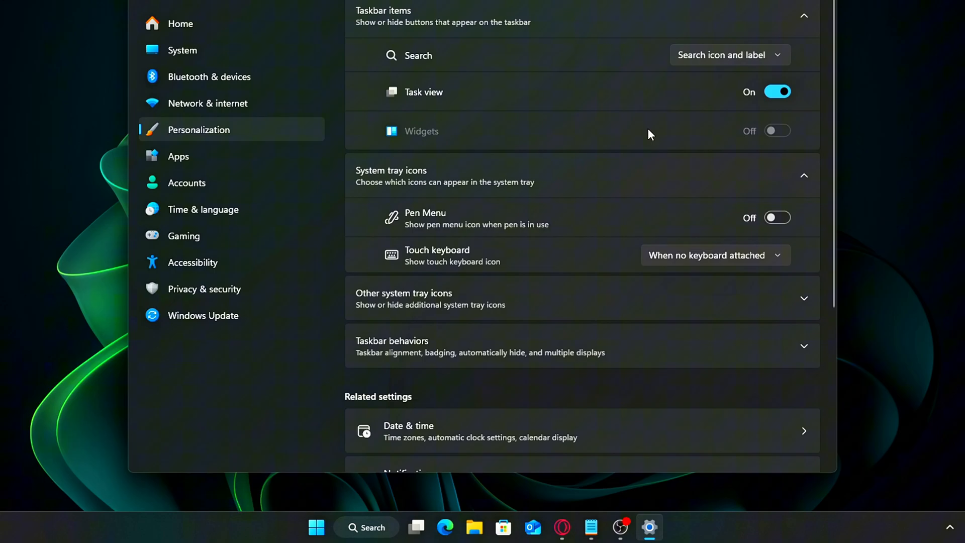
Set the taskbar Search option to Hide and switch the Task view toggle off.
{"action": "left_click", "coordinate": [730, 54]}
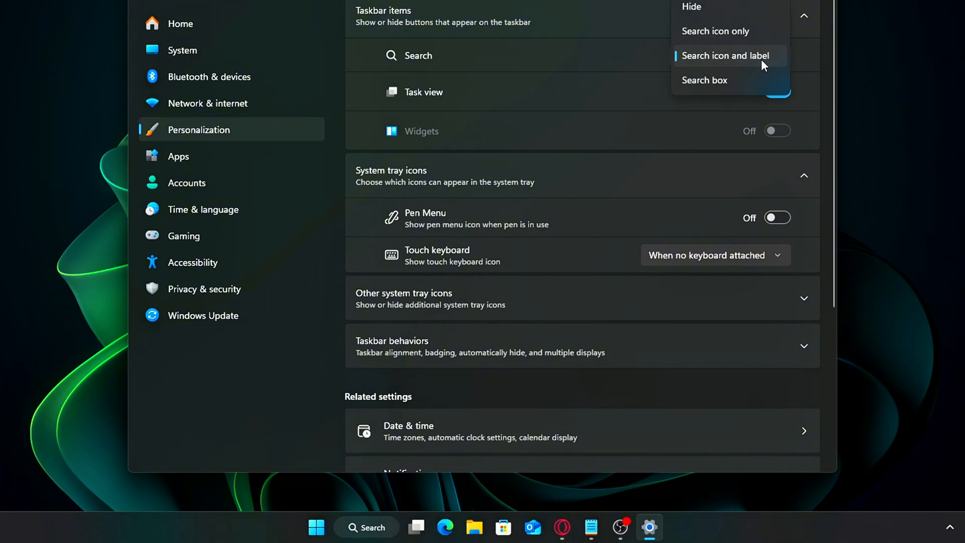
{"action": "left_click", "coordinate": [715, 30]}
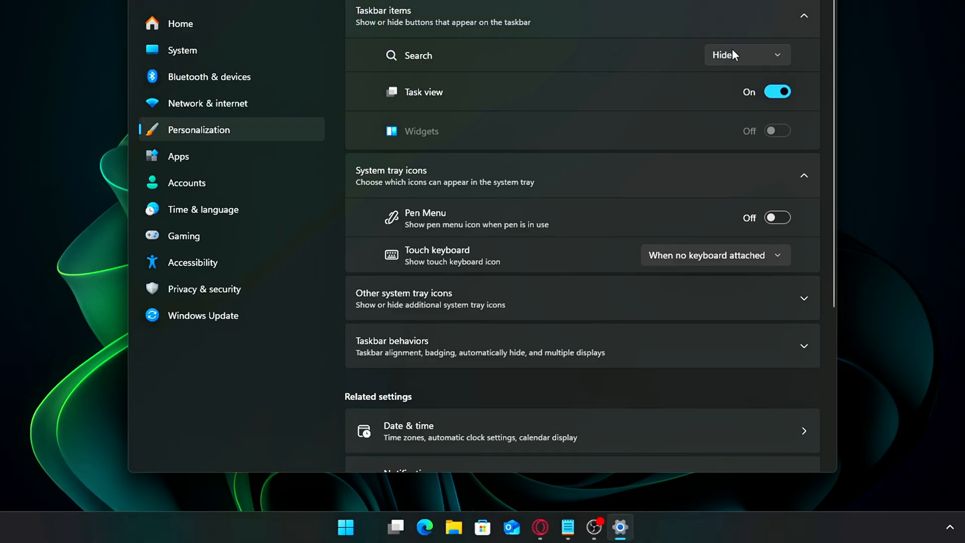
{"action": "mouse_move", "coordinate": [747, 105]}
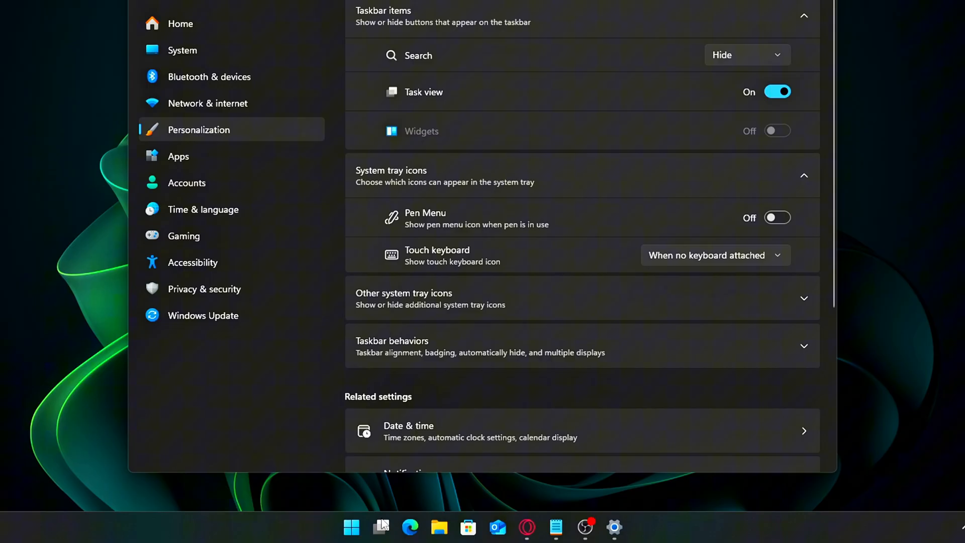
{"action": "left_click", "coordinate": [778, 91]}
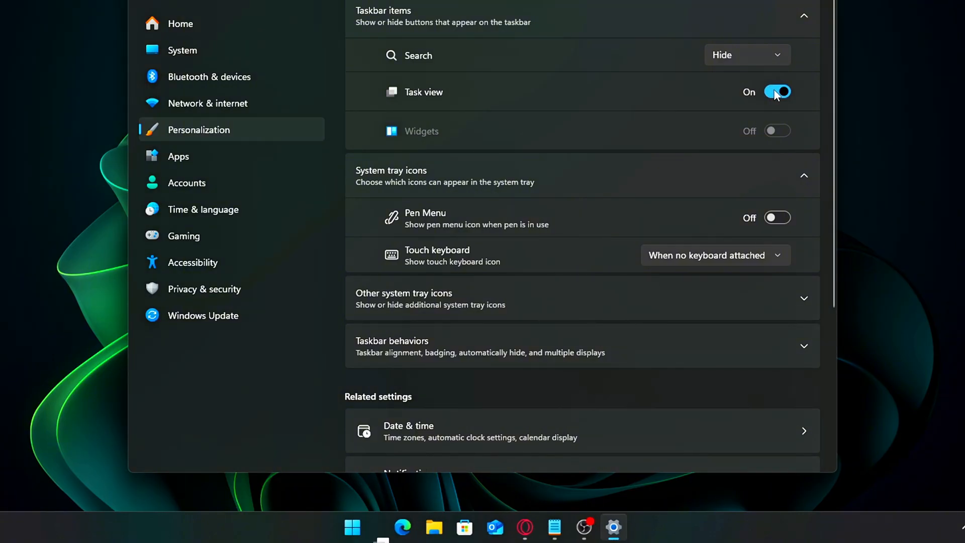
{"action": "left_click", "coordinate": [777, 91]}
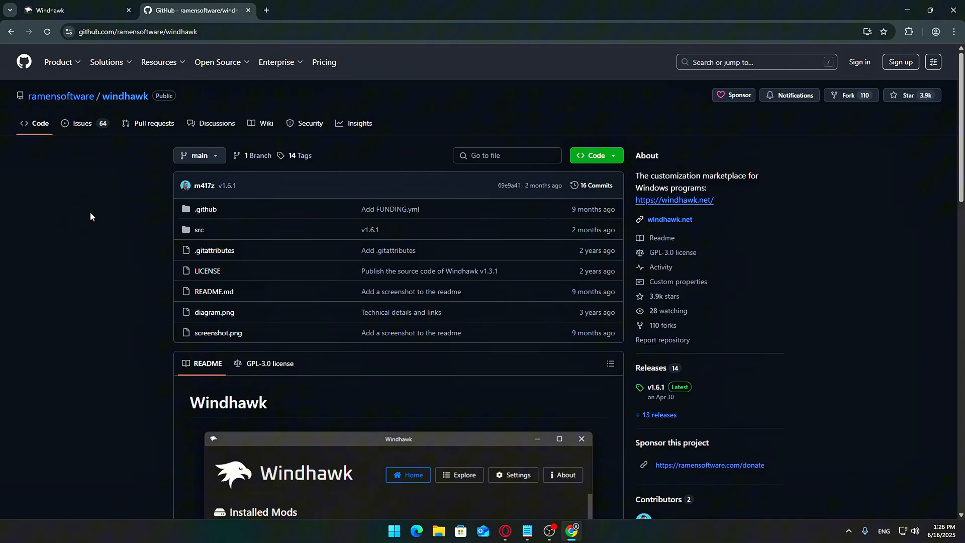
{"action": "scroll", "scroll_direction": "down", "scroll_amount": 3}
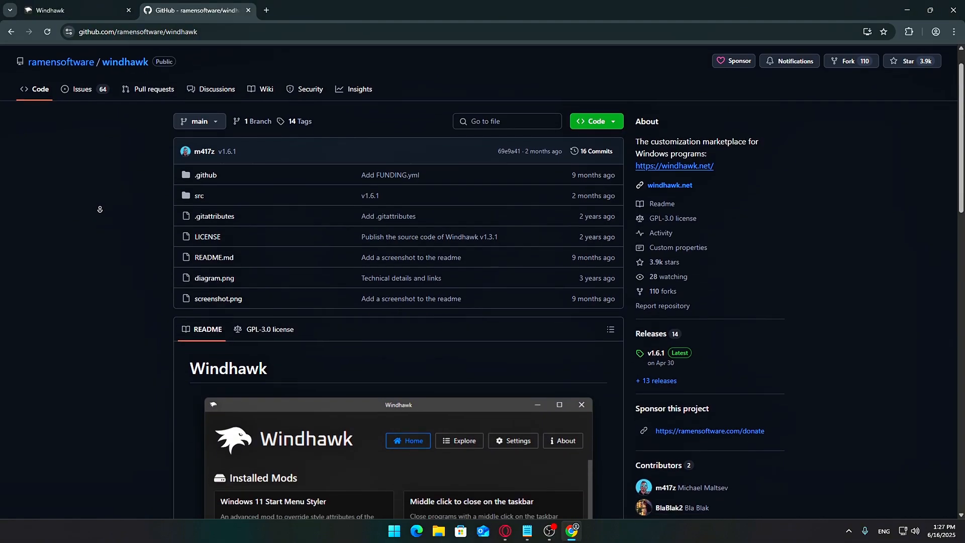
{"action": "scroll", "scroll_direction": "down", "scroll_amount": 3}
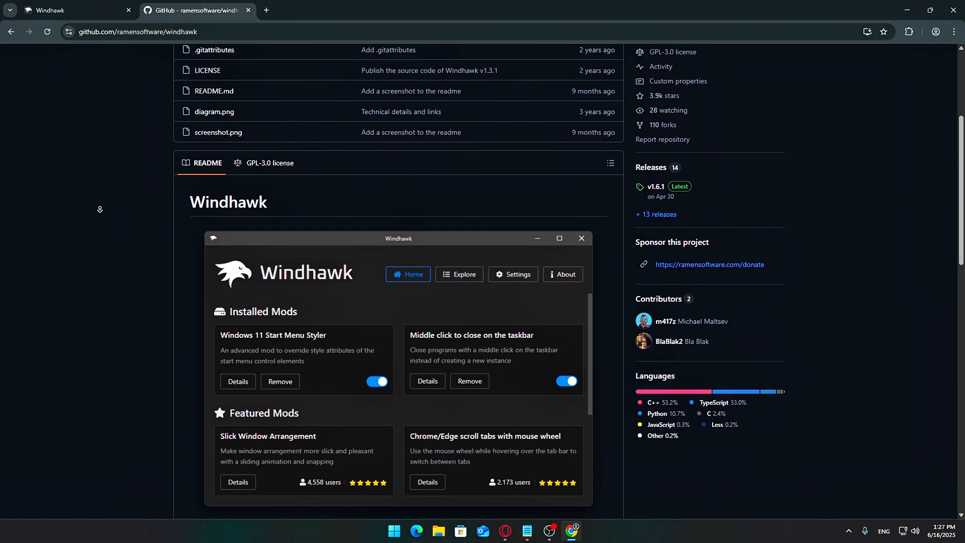
{"action": "scroll", "scroll_direction": "down", "scroll_amount": 3}
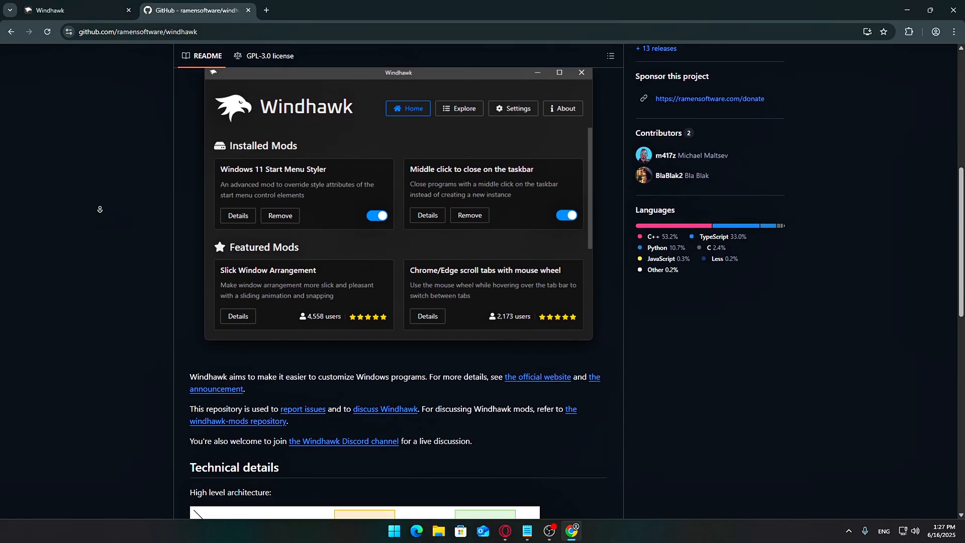
{"action": "scroll", "scroll_direction": "down", "scroll_amount": 3}
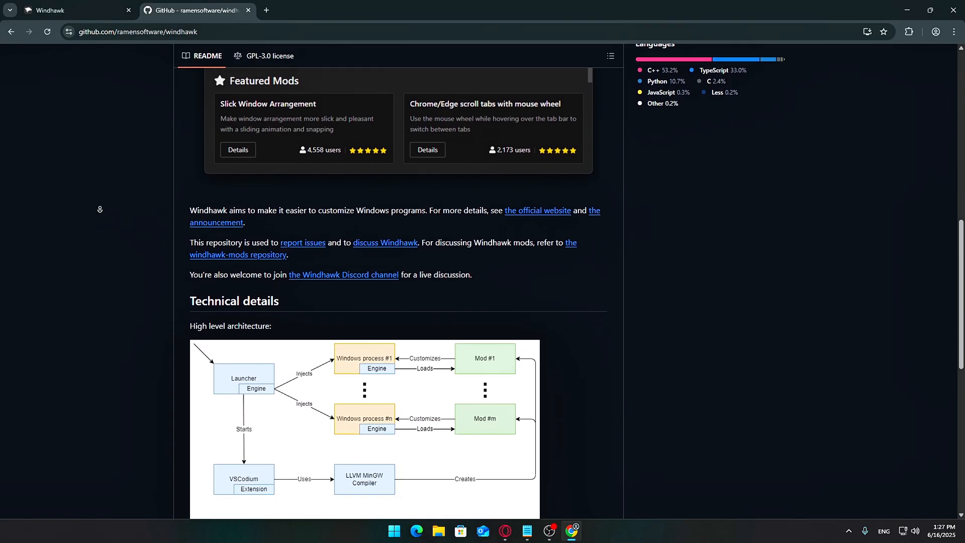
{"action": "scroll", "scroll_direction": "down", "scroll_amount": 3}
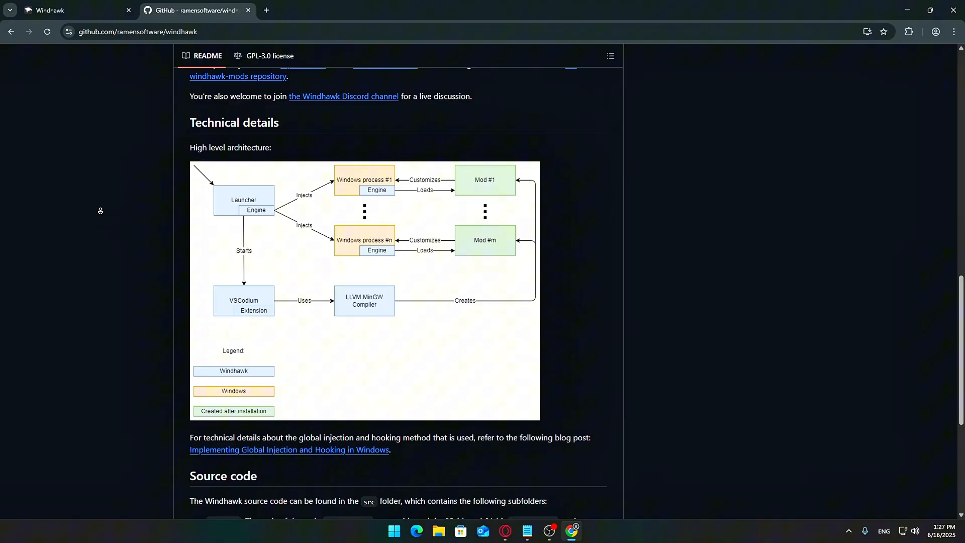
{"action": "scroll", "scroll_direction": "down", "scroll_amount": 3}
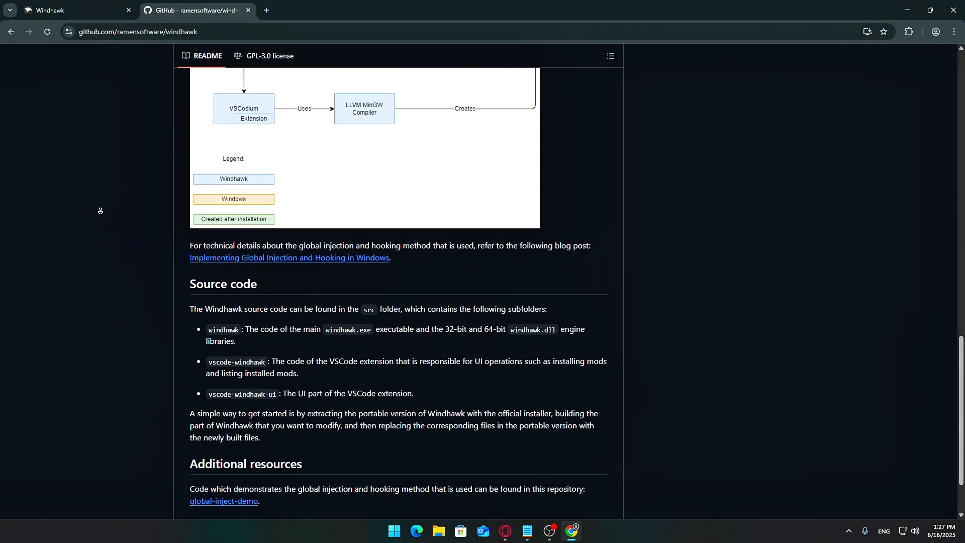
{"action": "scroll", "scroll_direction": "down", "scroll_amount": 3}
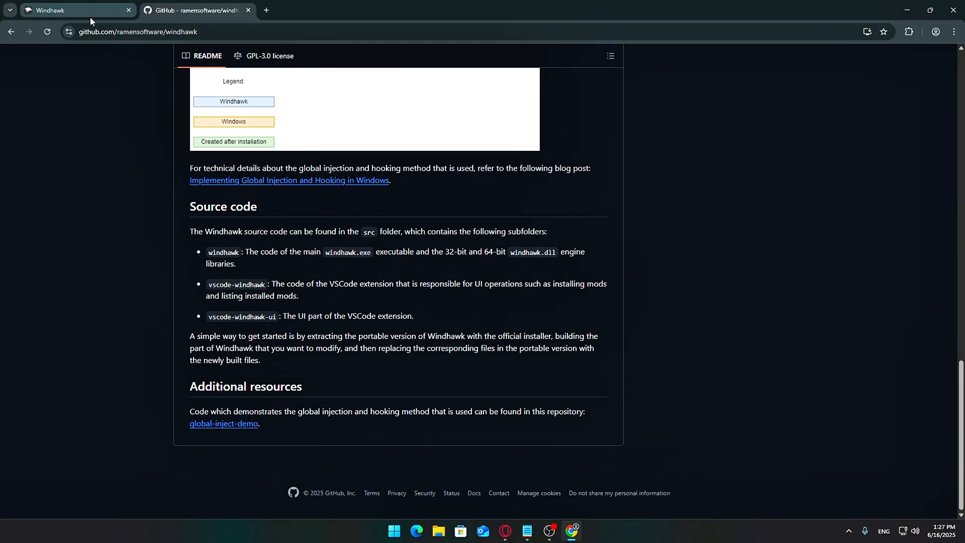
Switch to the windhawk.net tab and download the Windhawk installer.
{"action": "left_click", "coordinate": [70, 10]}
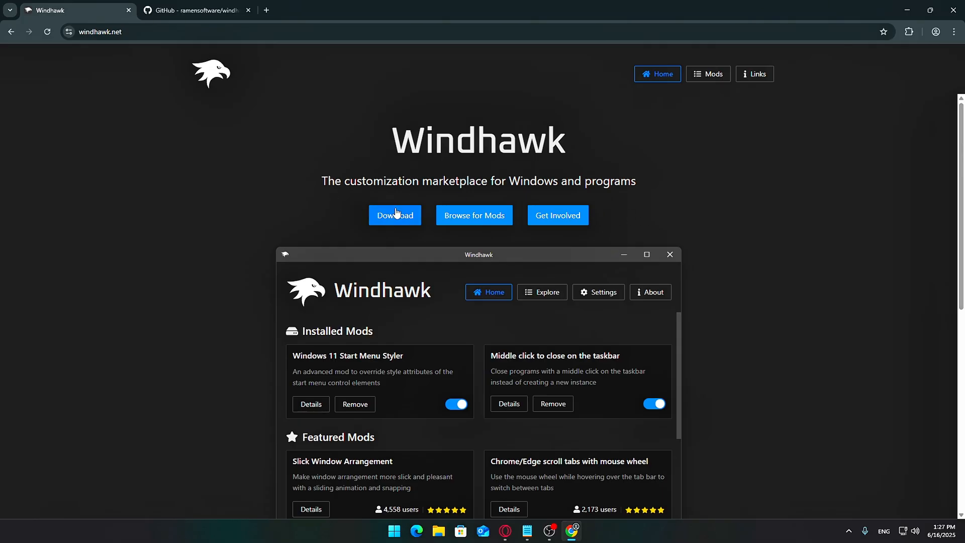
{"action": "left_click", "coordinate": [396, 216]}
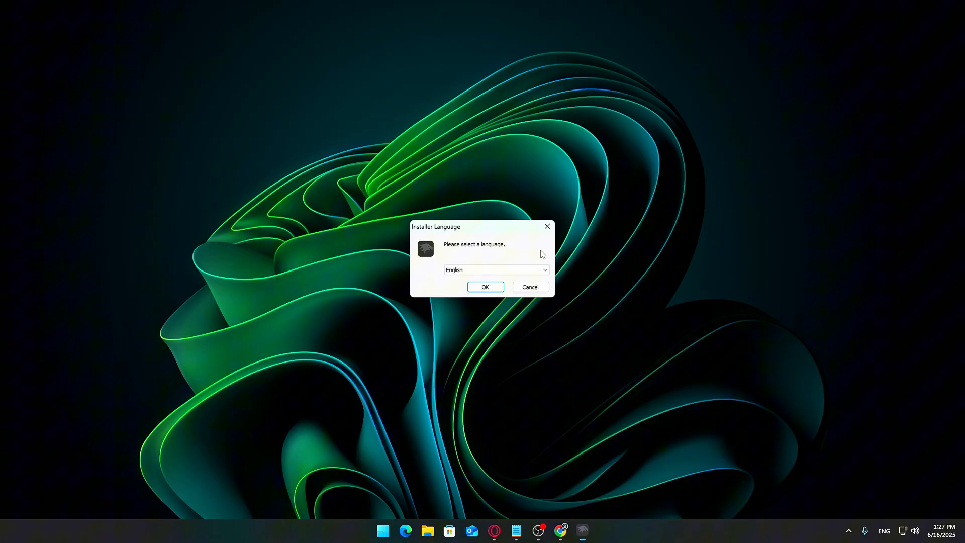
Run the Windhawk installer in English with standard installation for all users, then finish.
{"action": "left_click", "coordinate": [485, 287]}
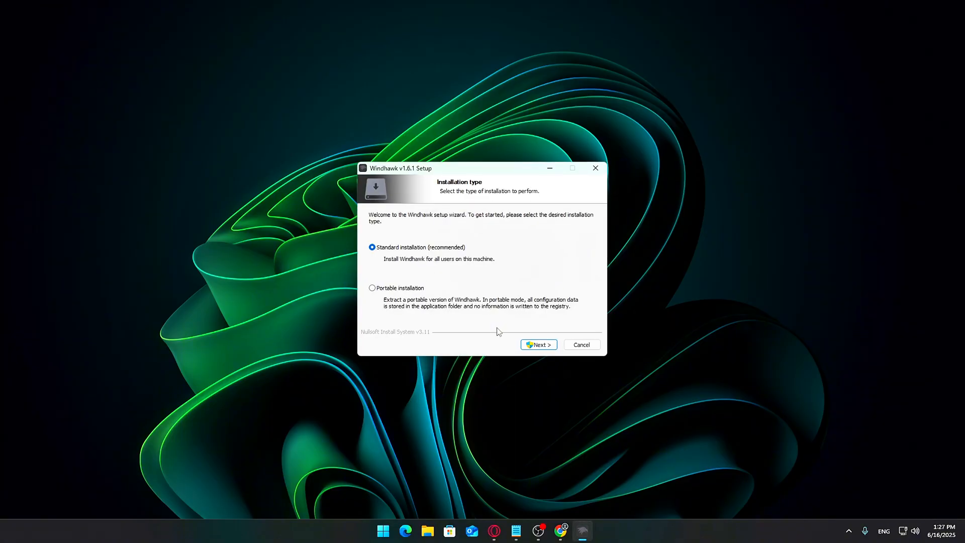
{"action": "left_click", "coordinate": [539, 345]}
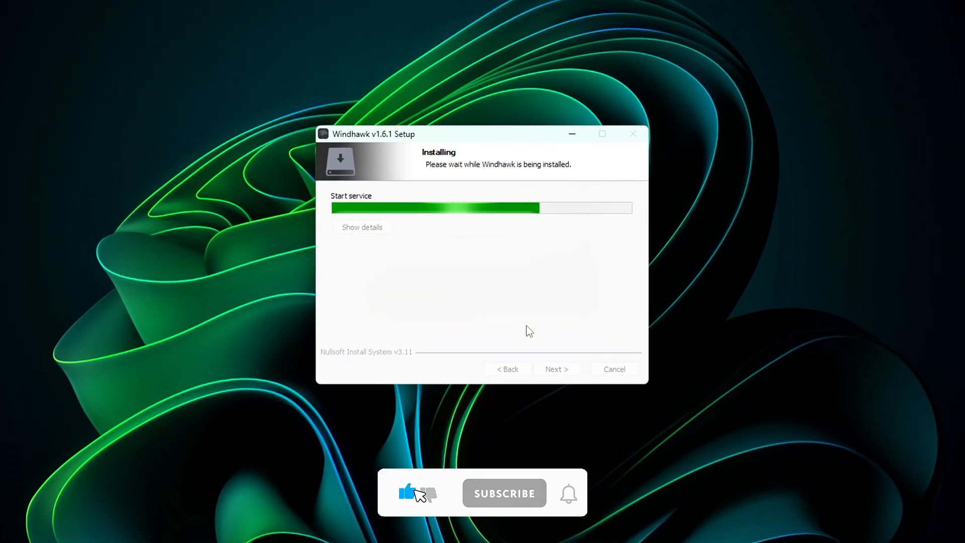
{"action": "left_click", "coordinate": [504, 494]}
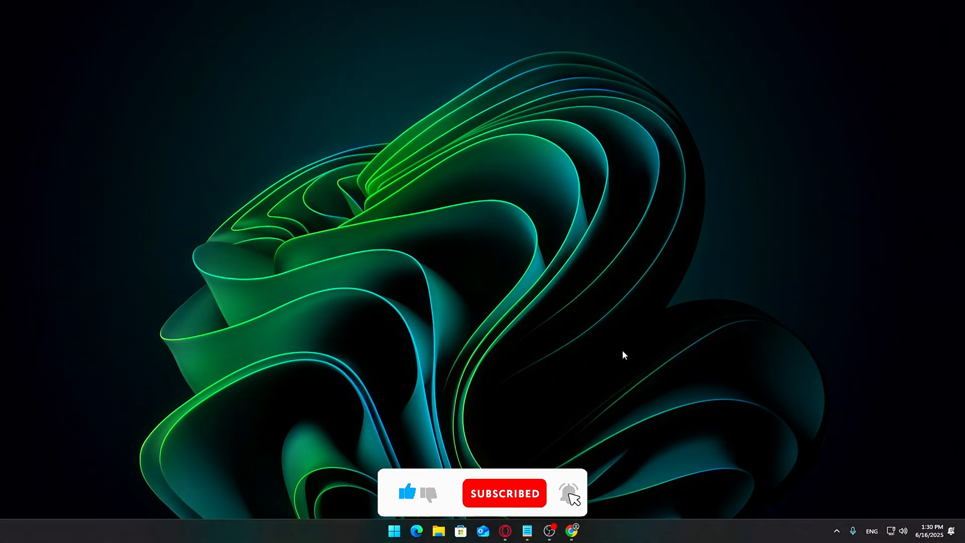
Launch Windhawk and install the Windows 11 Taskbar Styler mod, accepting the risk warning.
{"action": "left_click", "coordinate": [584, 530]}
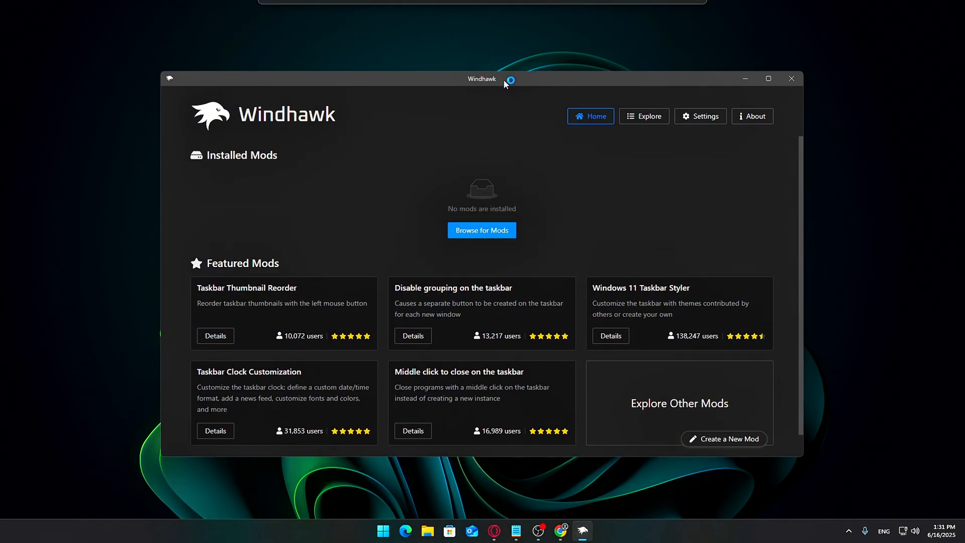
{"action": "mouse_move", "coordinate": [603, 290]}
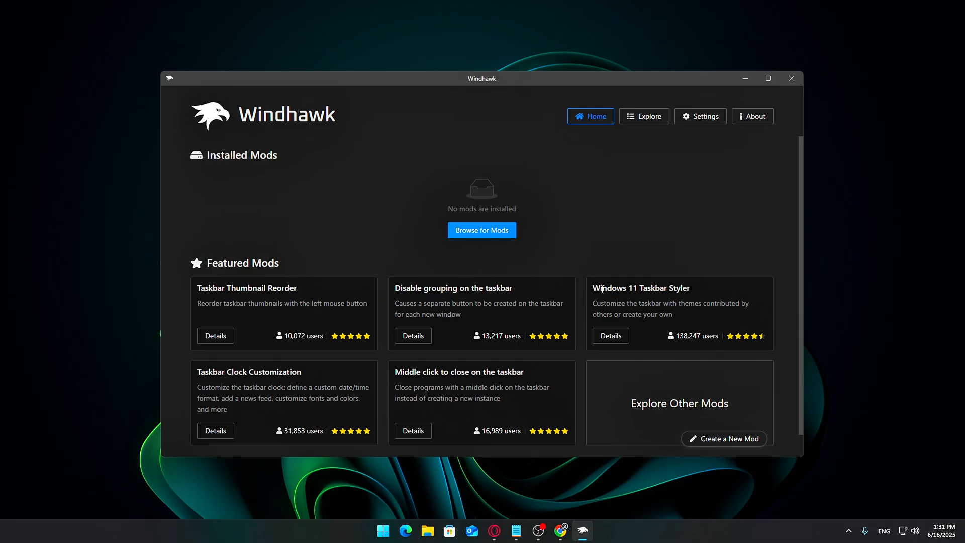
{"action": "left_click", "coordinate": [610, 336]}
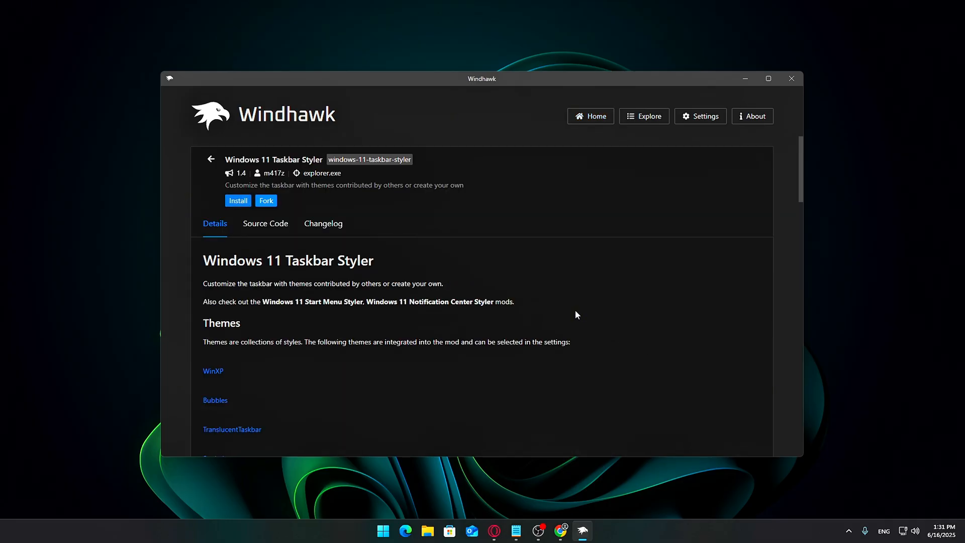
{"action": "scroll", "scroll_direction": "down", "scroll_amount": 3}
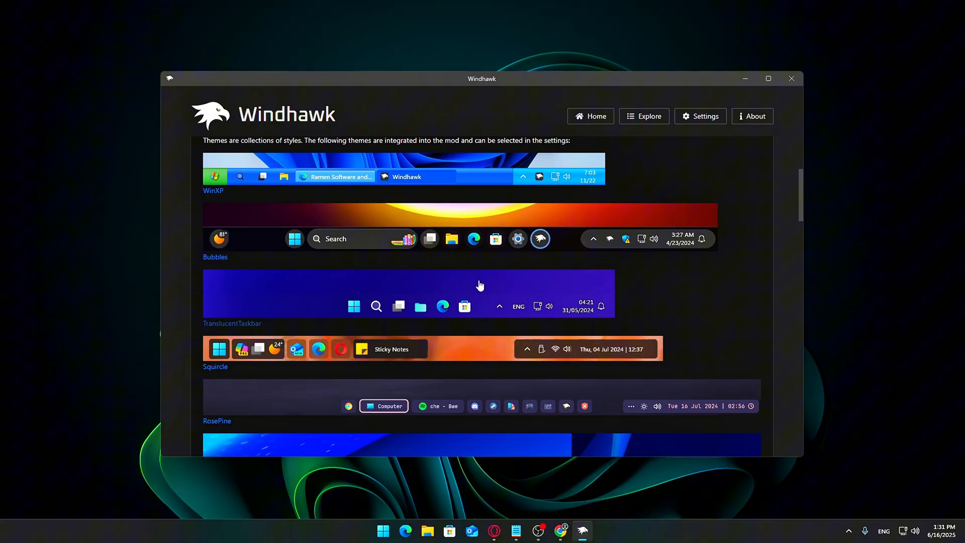
{"action": "scroll", "scroll_direction": "down", "scroll_amount": 3}
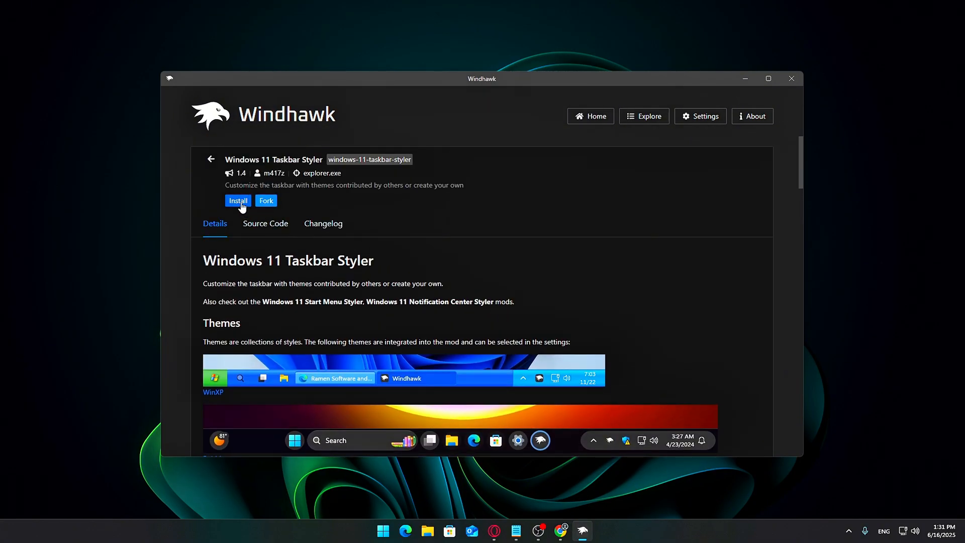
{"action": "left_click", "coordinate": [238, 201]}
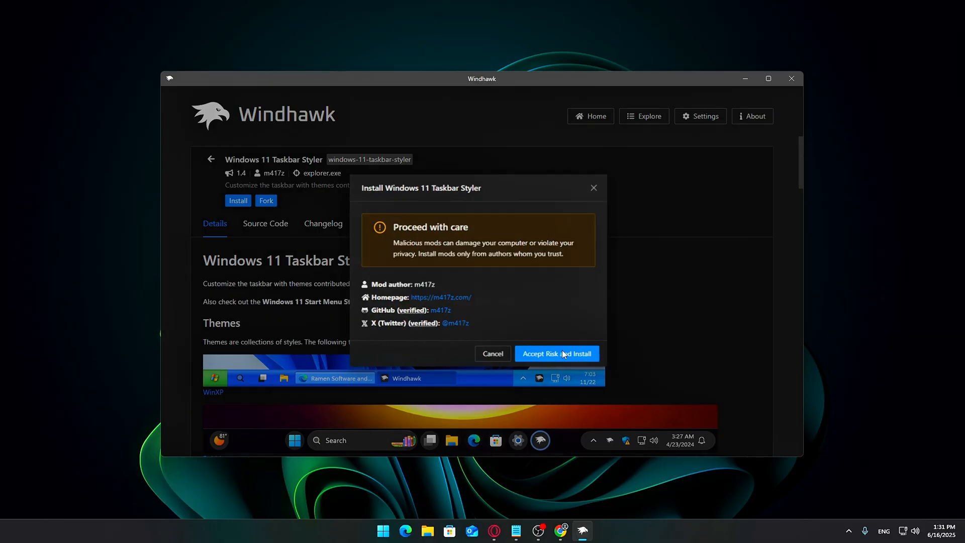
{"action": "left_click", "coordinate": [557, 353]}
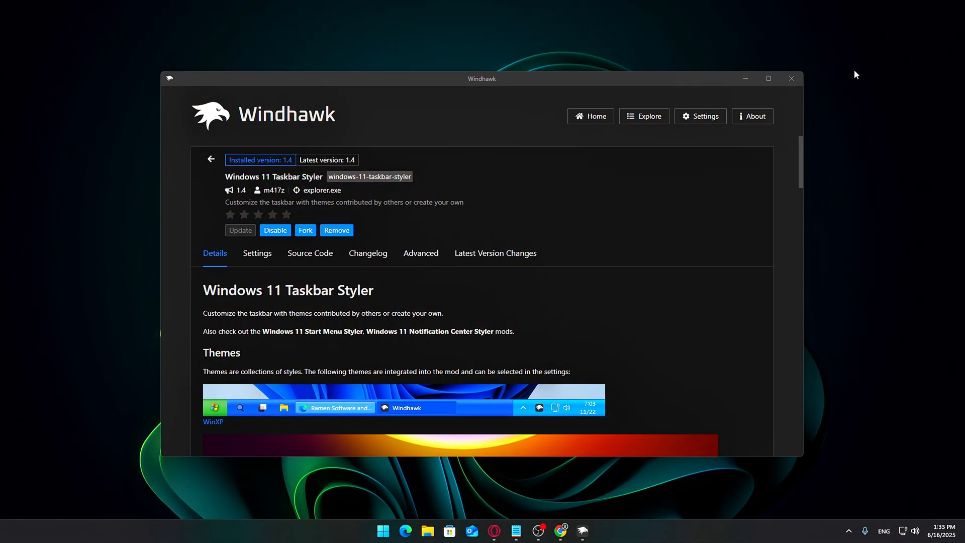
{"action": "mouse_move", "coordinate": [264, 259]}
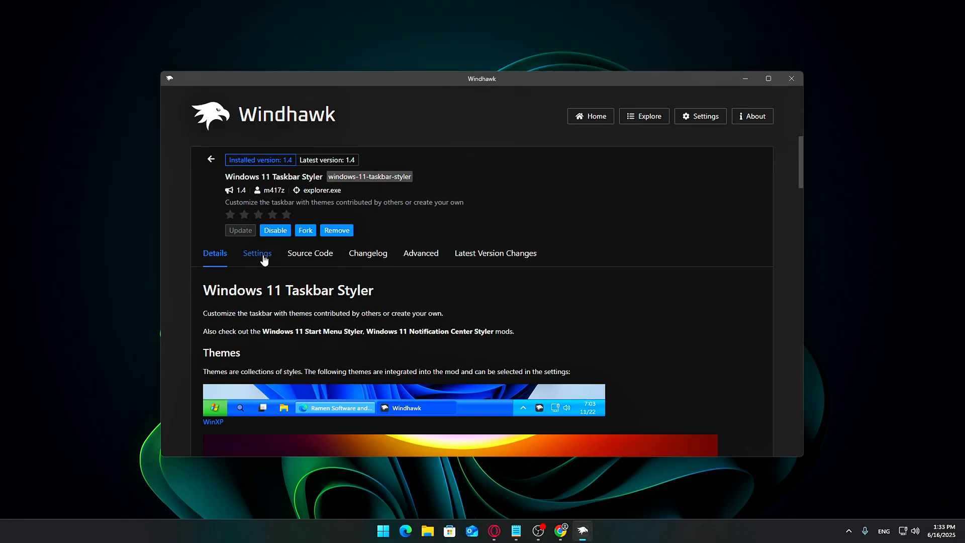
Save the WinXP theme in the Taskbar Styler settings.
{"action": "left_click", "coordinate": [257, 253]}
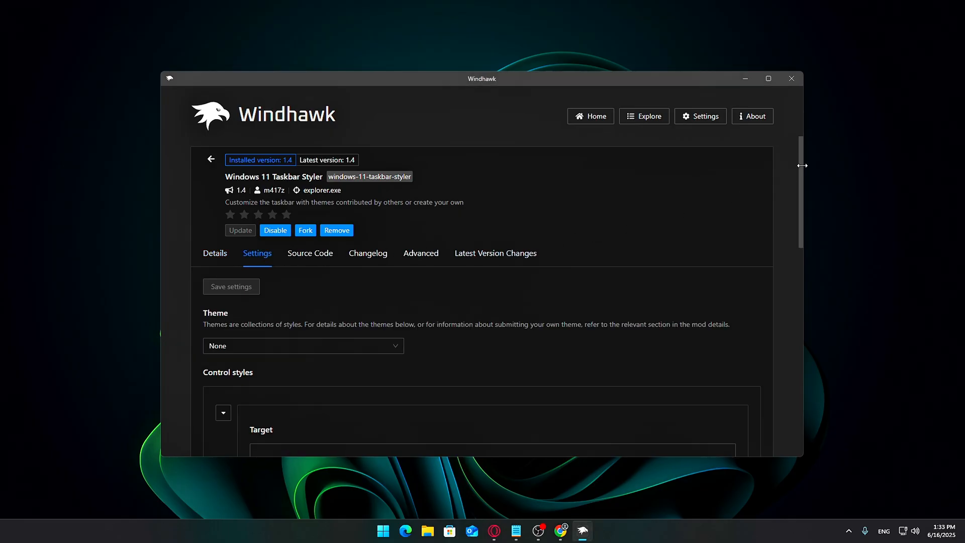
{"action": "scroll", "scroll_direction": "down", "scroll_amount": 3}
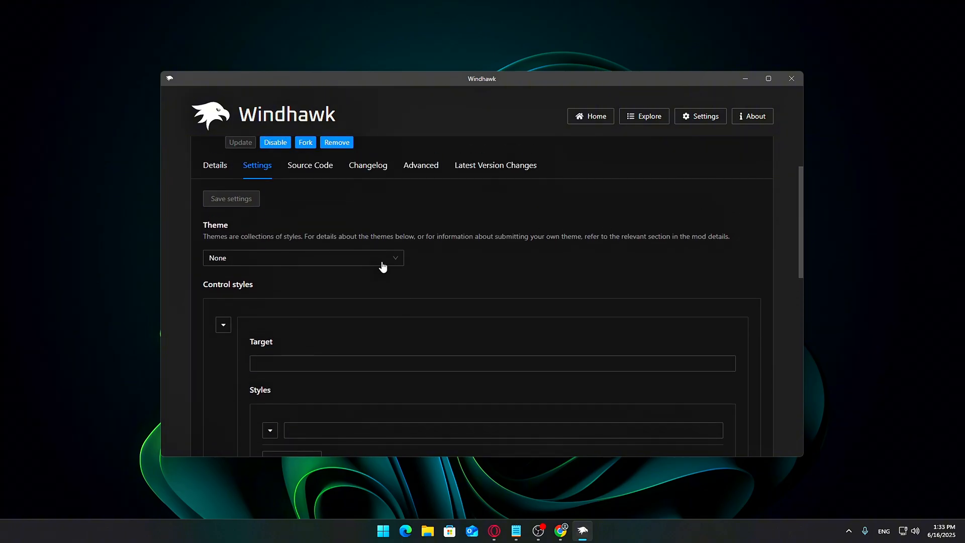
{"action": "left_click", "coordinate": [303, 258]}
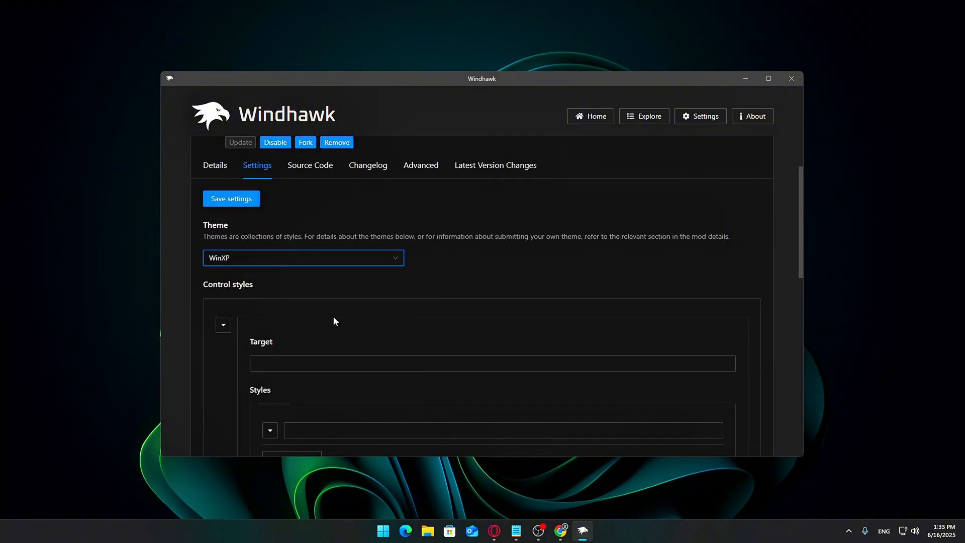
{"action": "left_click", "coordinate": [231, 199]}
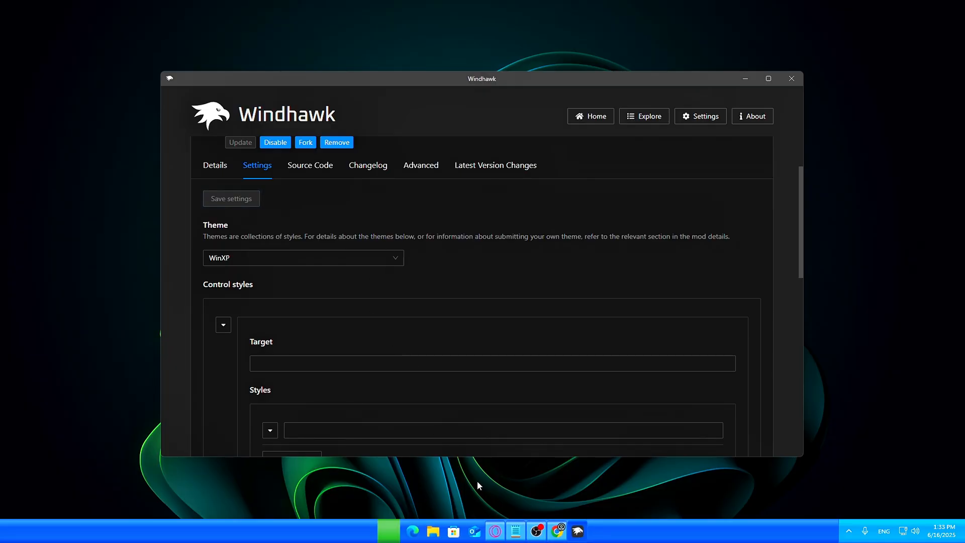
{"action": "mouse_move", "coordinate": [367, 257]}
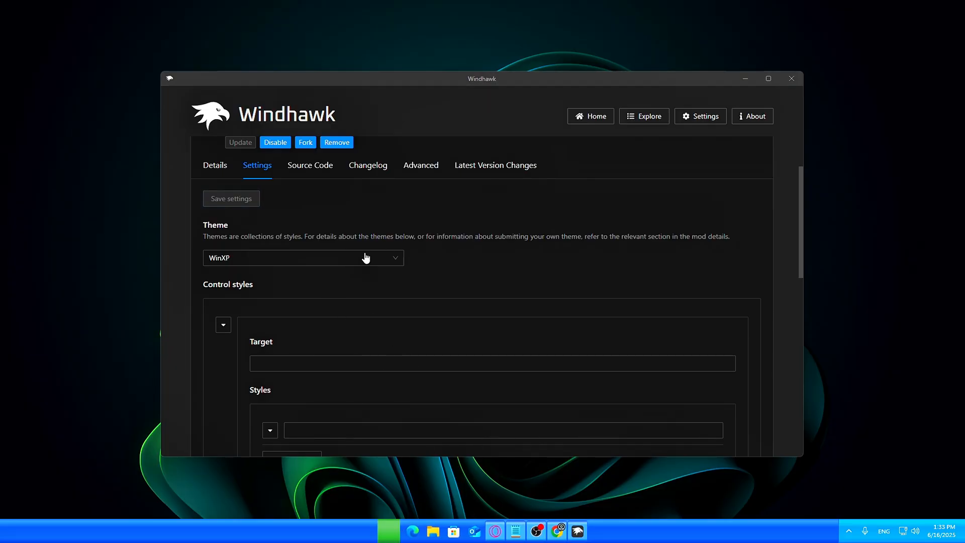
Switch the taskbar theme to Squircle and save the settings.
{"action": "left_click", "coordinate": [303, 258]}
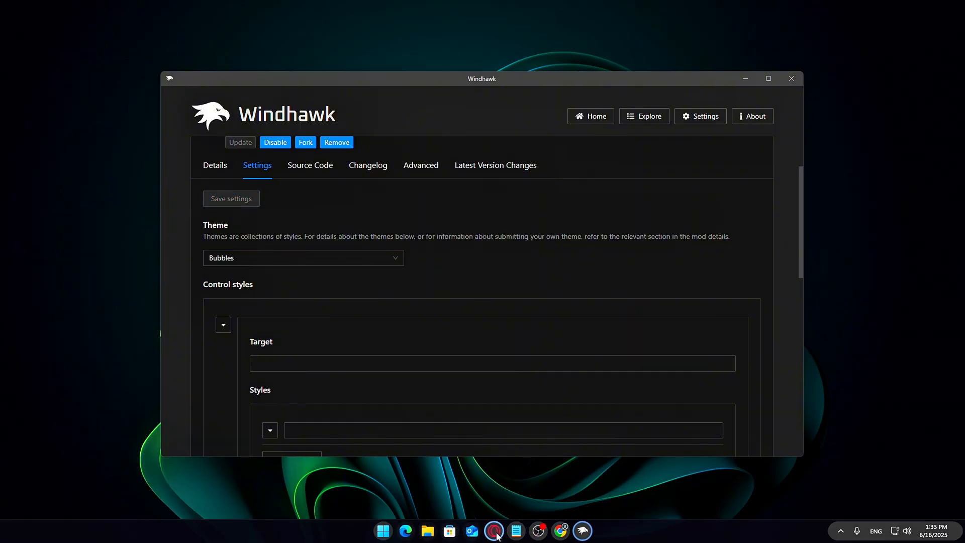
{"action": "left_click", "coordinate": [303, 258]}
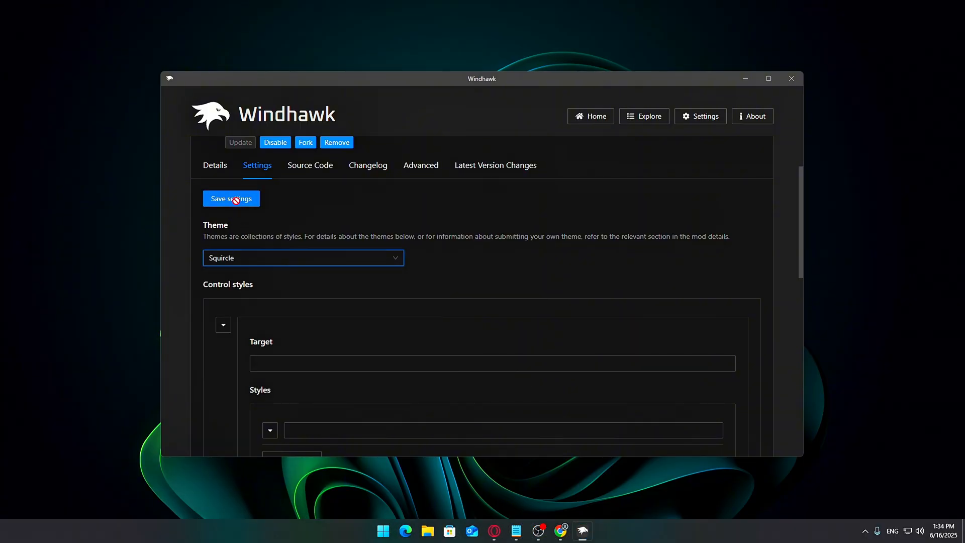
{"action": "left_click", "coordinate": [231, 199]}
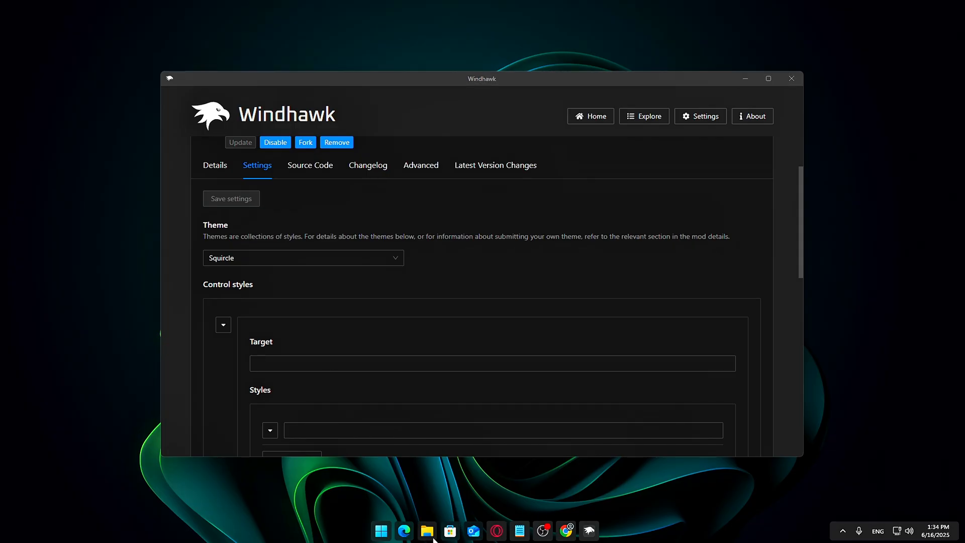
{"action": "left_click", "coordinate": [427, 531]}
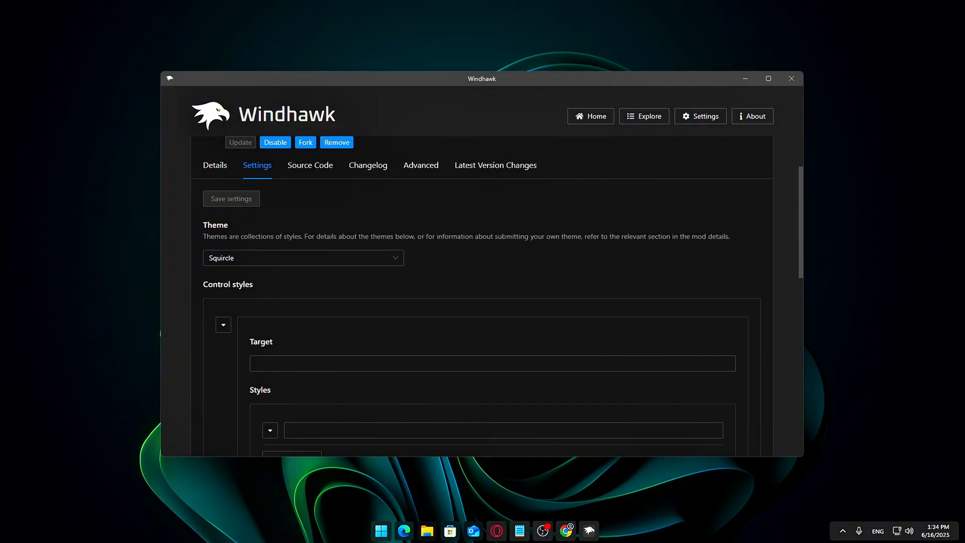
{"action": "mouse_move", "coordinate": [621, 503]}
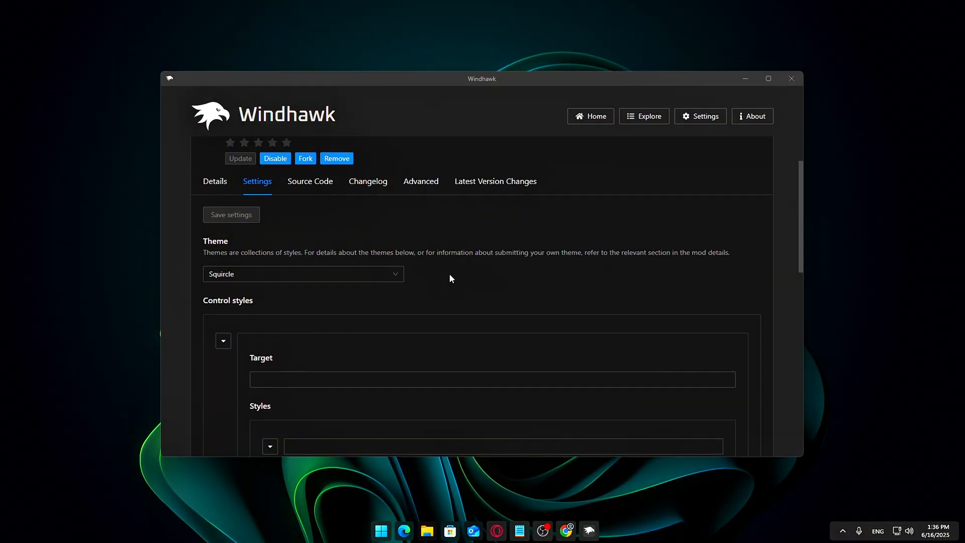
Find Windows 11 Start Menu Styler under Explore and install it, accepting the risk.
{"action": "left_click", "coordinate": [591, 116]}
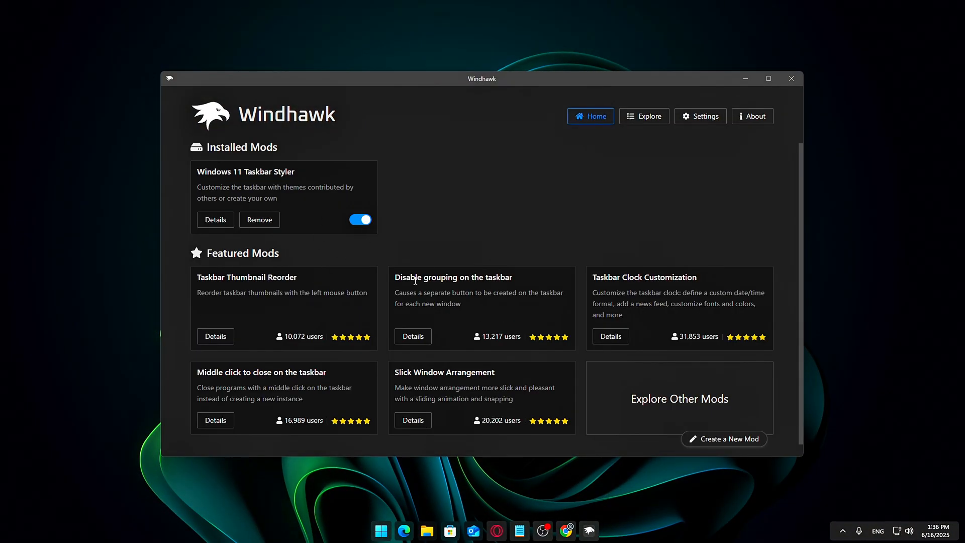
{"action": "left_click", "coordinate": [644, 116]}
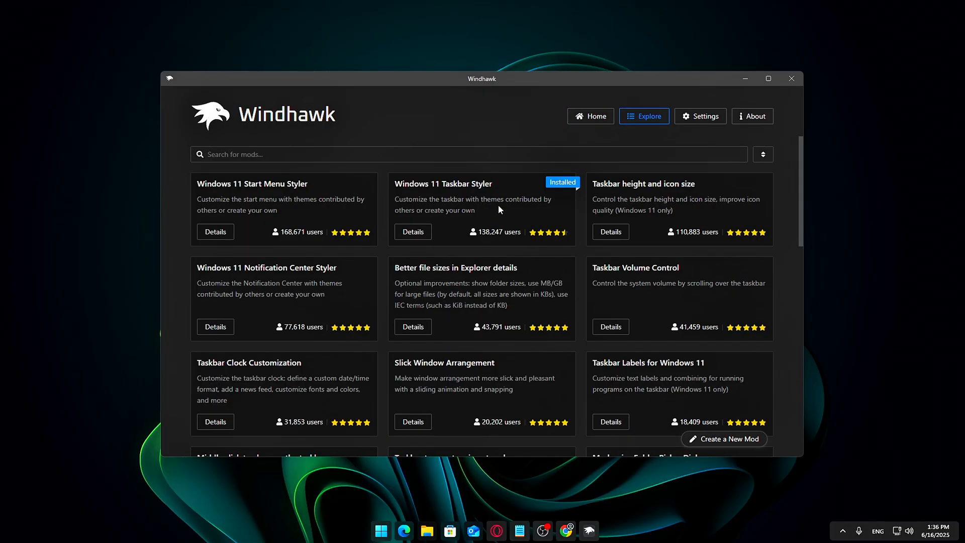
{"action": "double_click", "coordinate": [251, 184]}
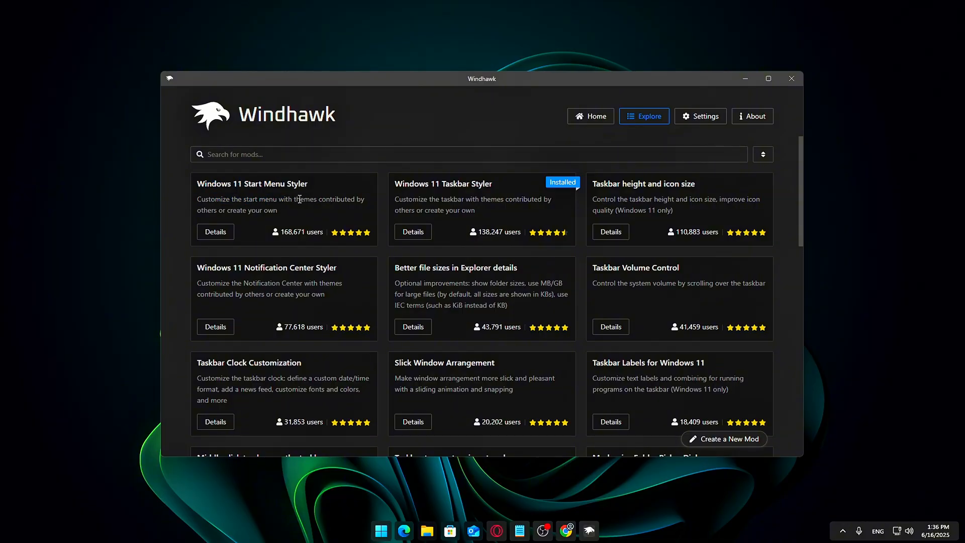
{"action": "left_click", "coordinate": [215, 231]}
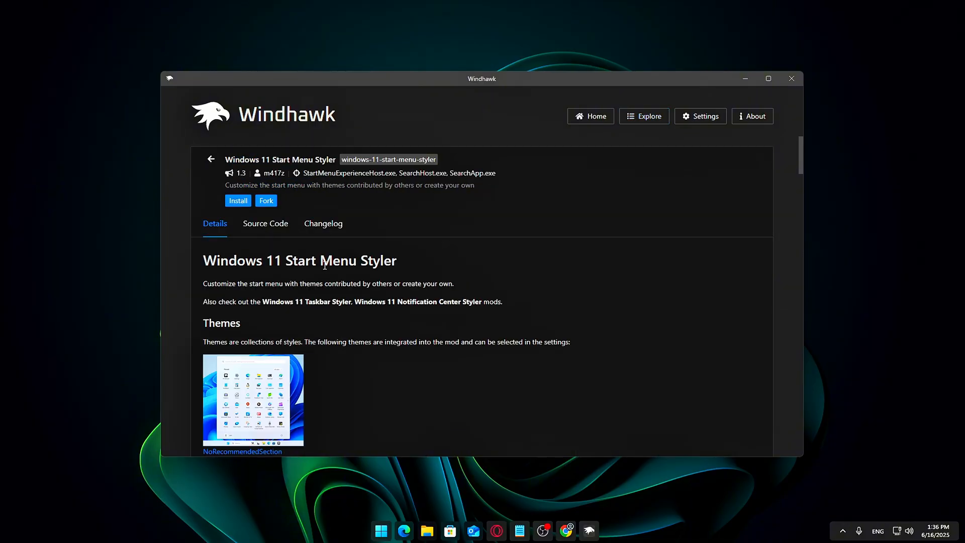
{"action": "scroll", "scroll_direction": "down", "scroll_amount": 3}
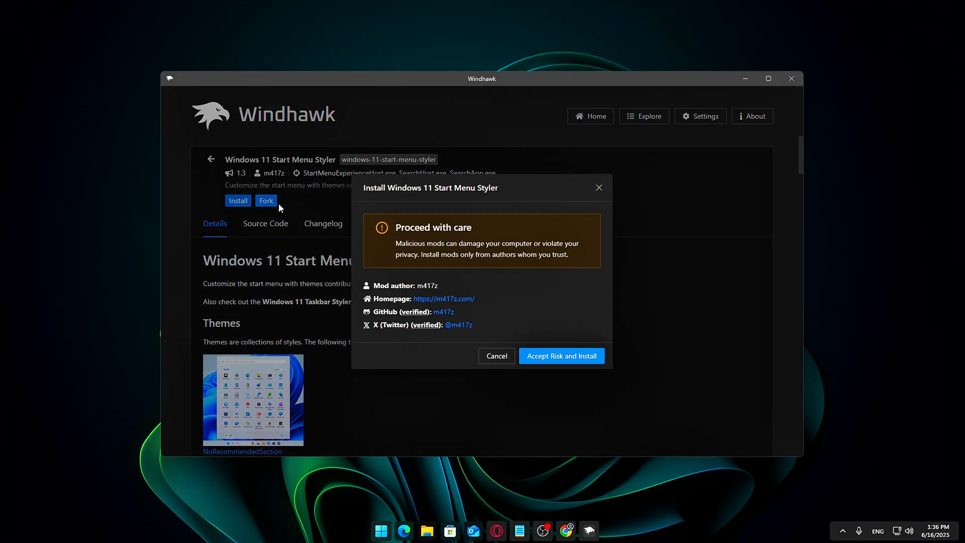
{"action": "left_click", "coordinate": [561, 356]}
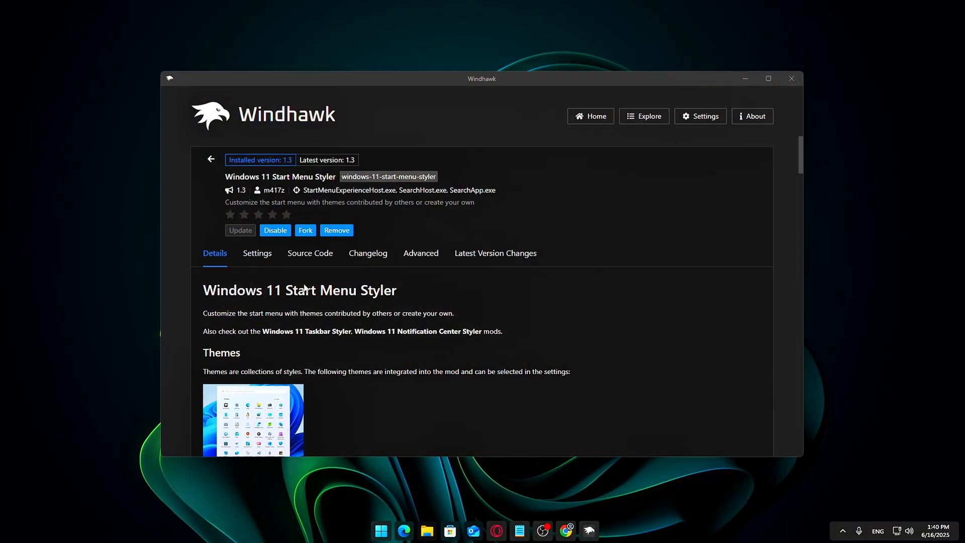
Try start menu themes such as RosePine in the Styler settings, keeping Everblush.
{"action": "left_click", "coordinate": [257, 253]}
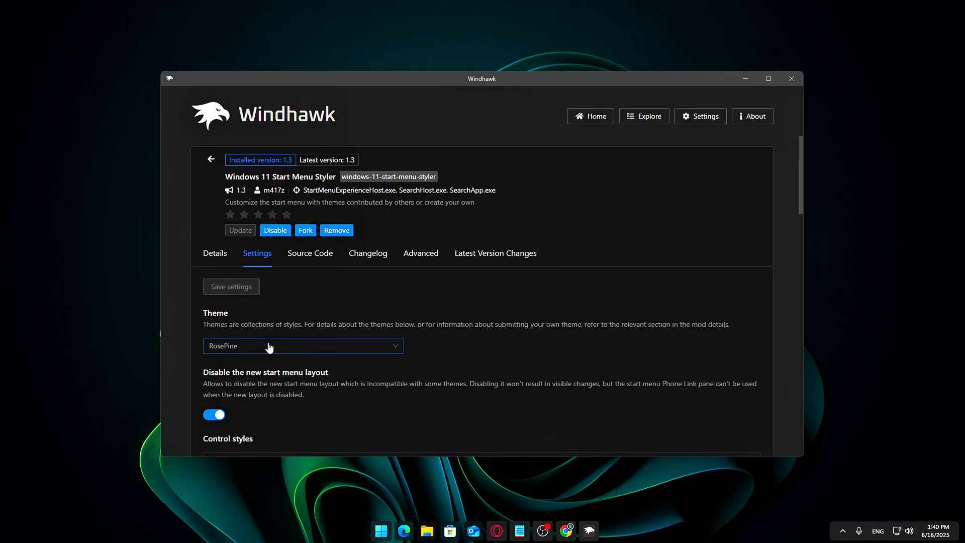
{"action": "left_click", "coordinate": [303, 345]}
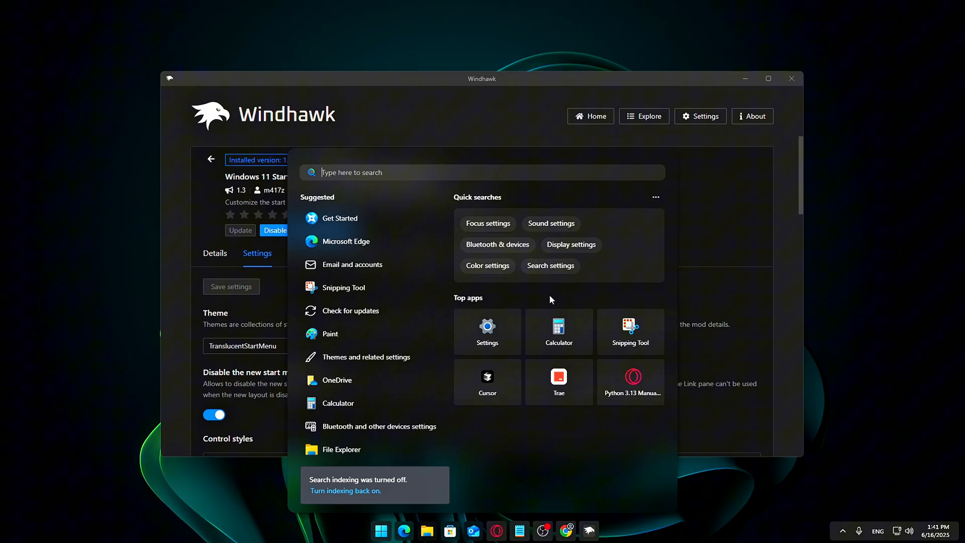
{"action": "mouse_move", "coordinate": [609, 303]}
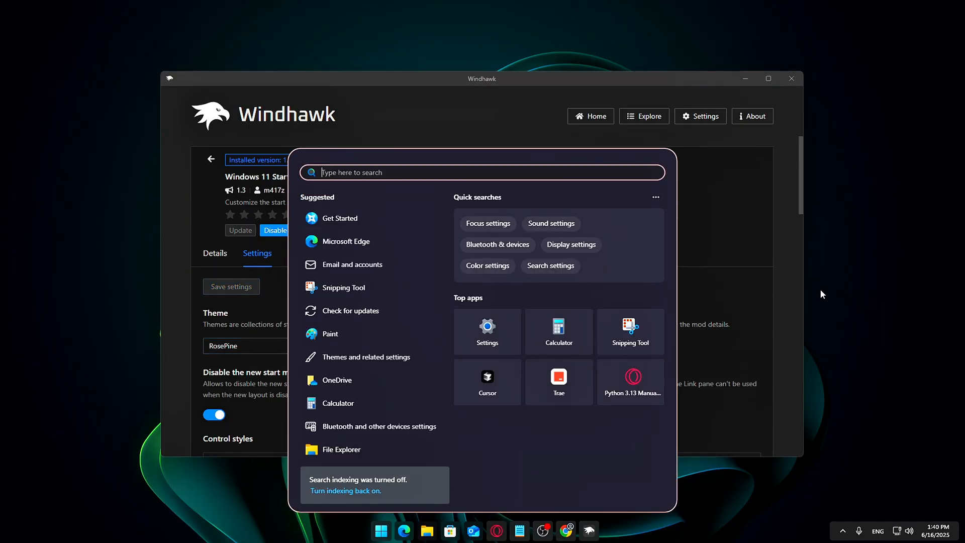
{"action": "mouse_move", "coordinate": [652, 291]}
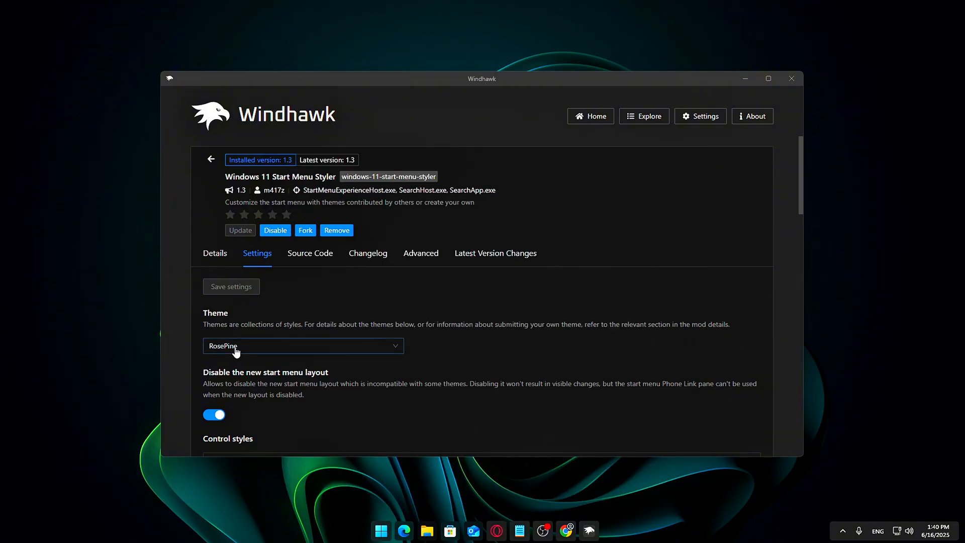
{"action": "left_click", "coordinate": [303, 346]}
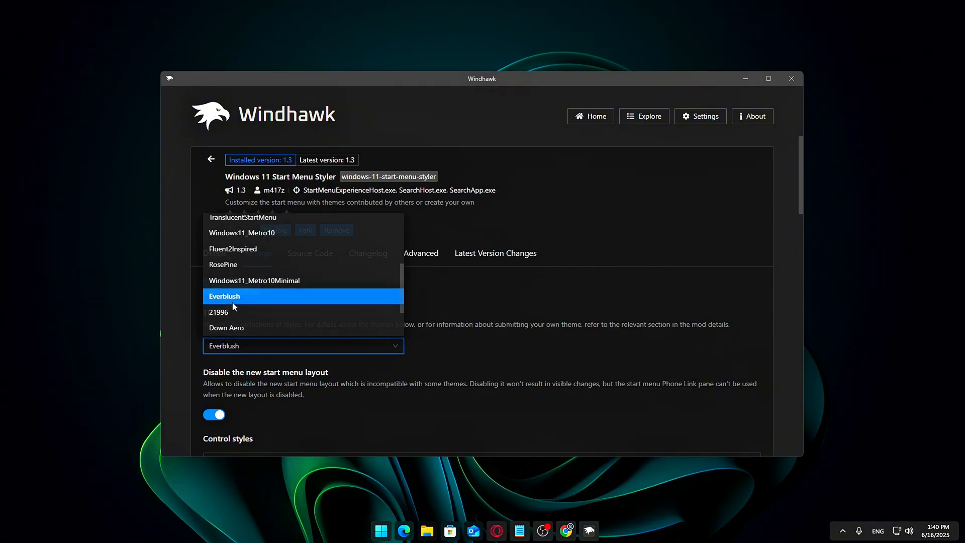
{"action": "left_click", "coordinate": [225, 296]}
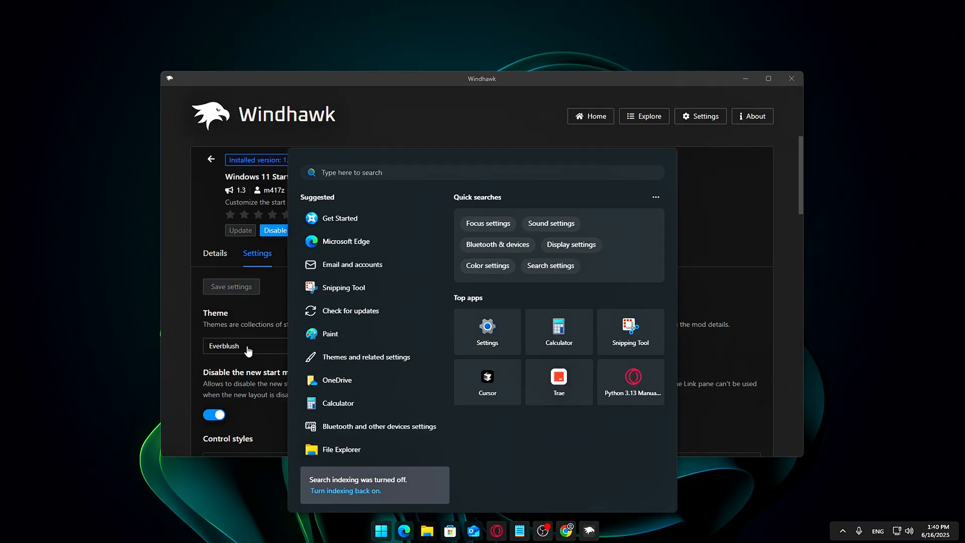
{"action": "left_click", "coordinate": [248, 346]}
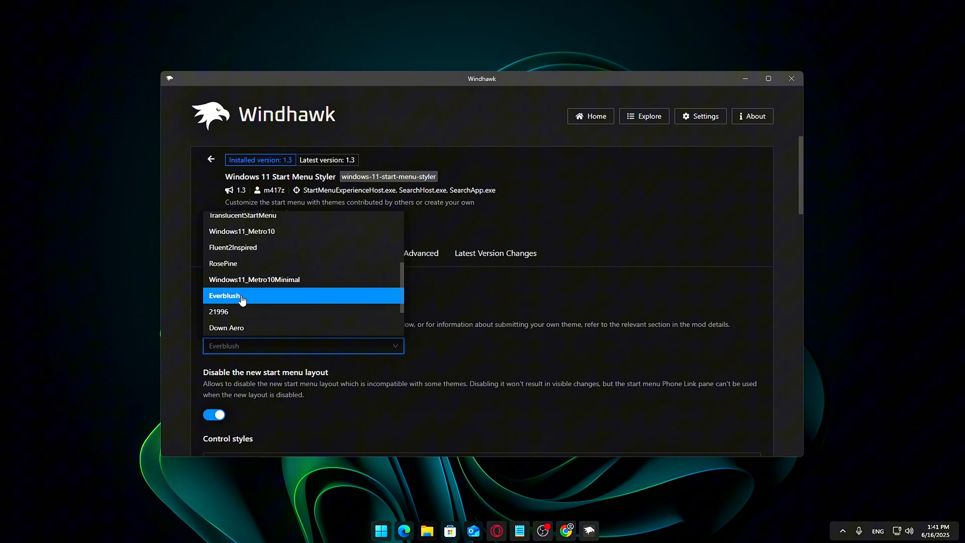
{"action": "left_click", "coordinate": [219, 312]}
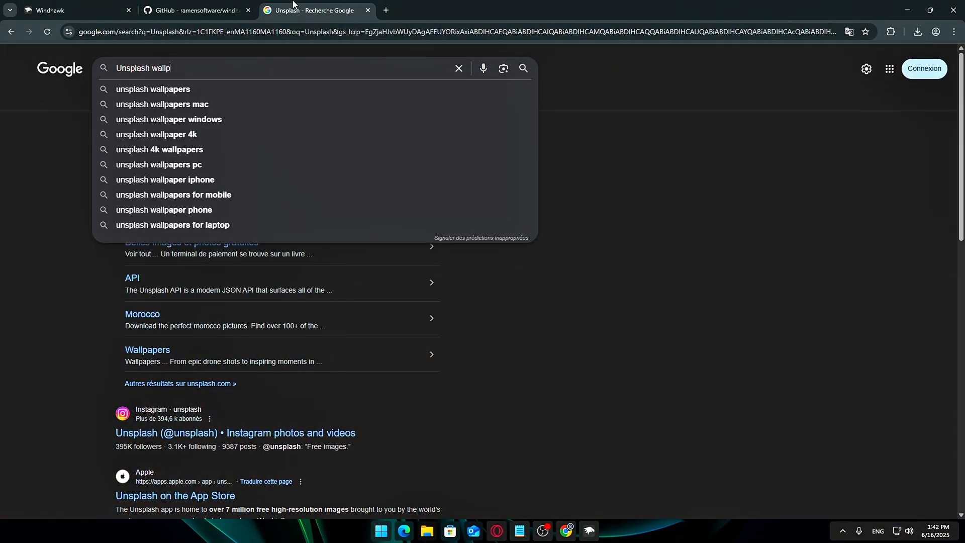
Find the foggy pine trees photo on Unsplash's HD wallpapers page and download it.
{"action": "left_click", "coordinate": [152, 89]}
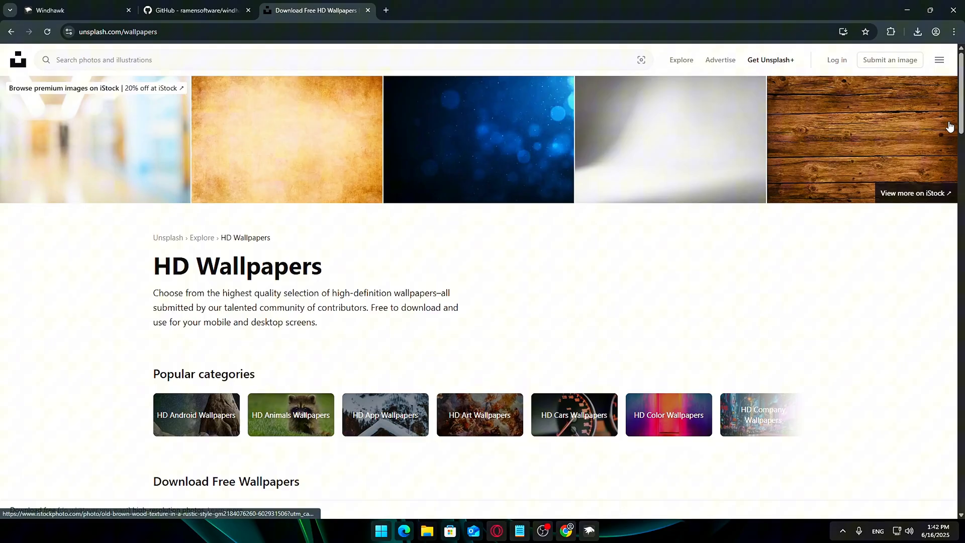
{"action": "scroll", "scroll_direction": "down", "scroll_amount": 3}
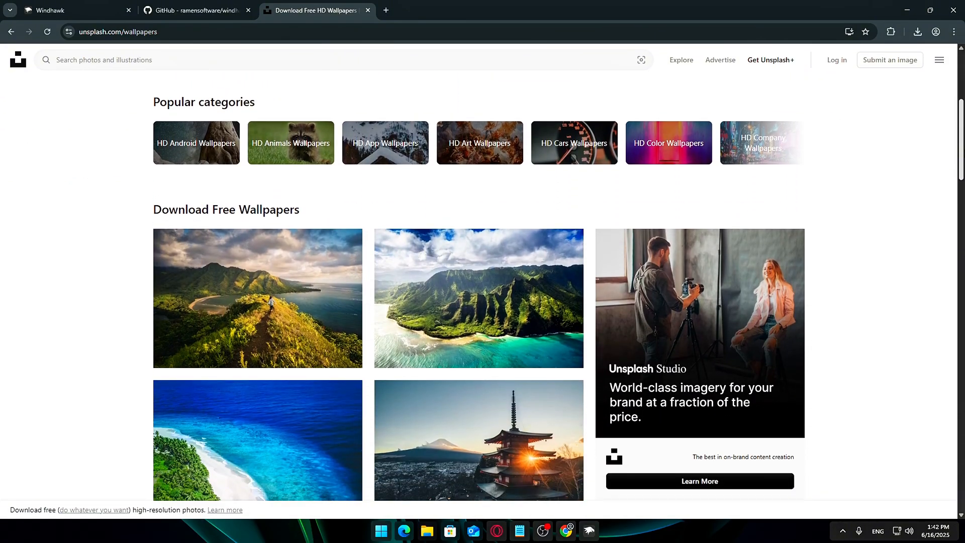
{"action": "scroll", "scroll_direction": "down", "scroll_amount": 3}
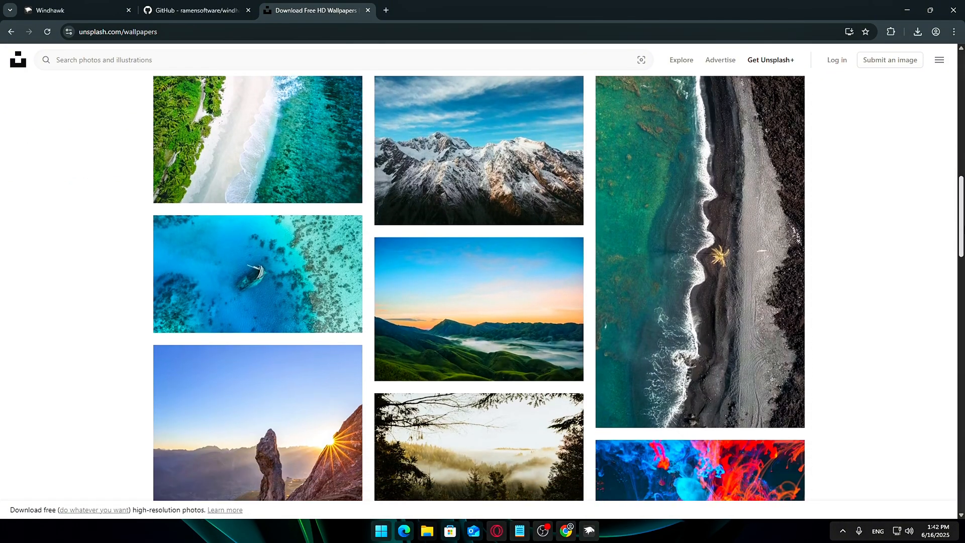
{"action": "scroll", "scroll_direction": "down", "scroll_amount": 3}
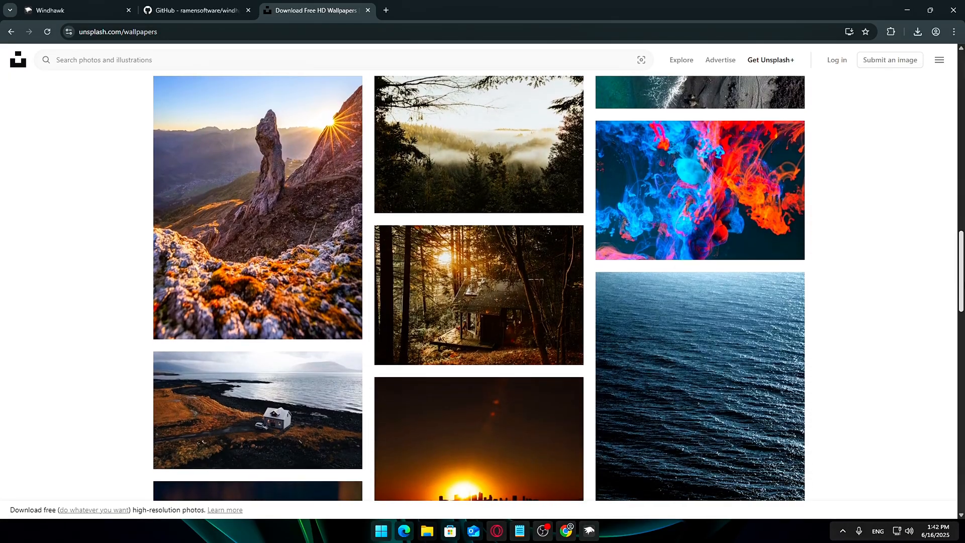
{"action": "scroll", "scroll_direction": "down", "scroll_amount": 3}
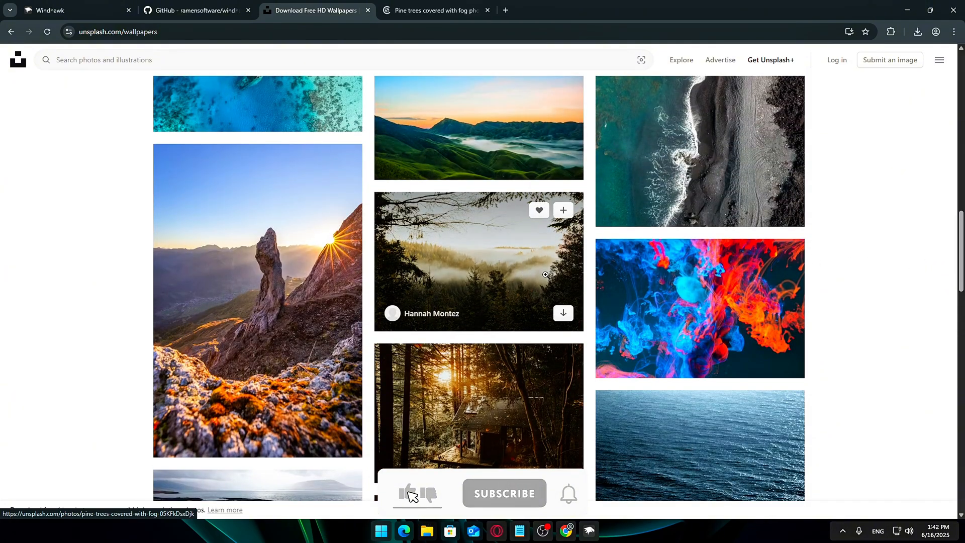
{"action": "scroll", "scroll_direction": "down", "scroll_amount": 3}
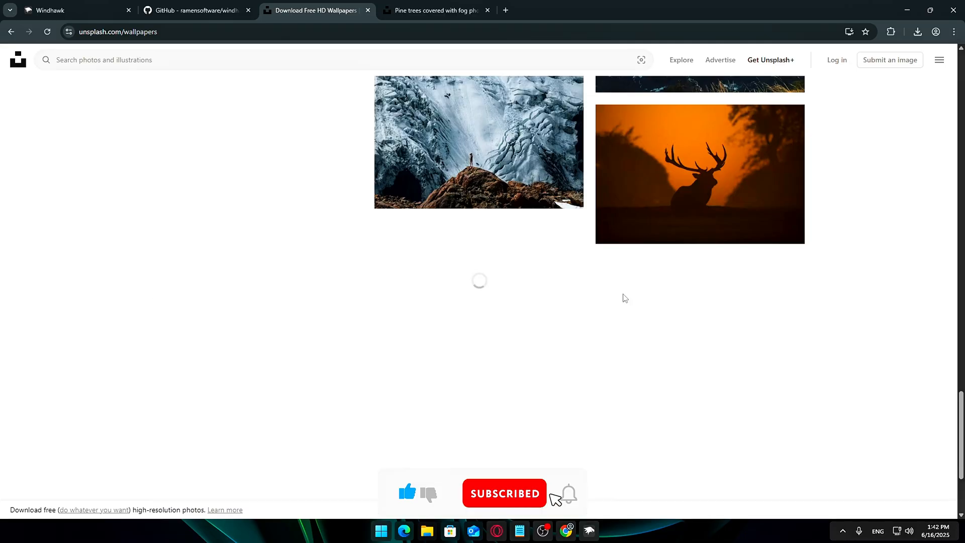
{"action": "scroll", "scroll_direction": "down", "scroll_amount": 3}
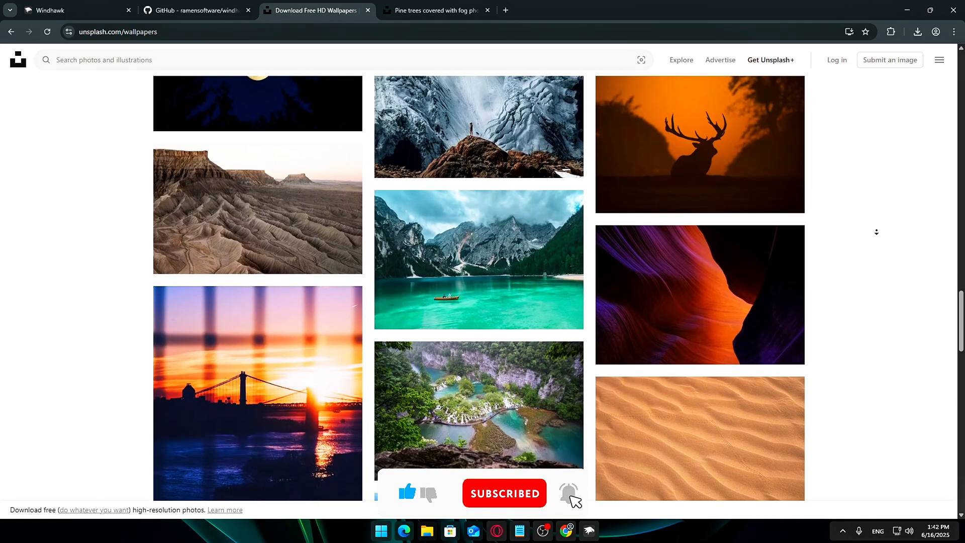
{"action": "scroll", "scroll_direction": "down", "scroll_amount": 3}
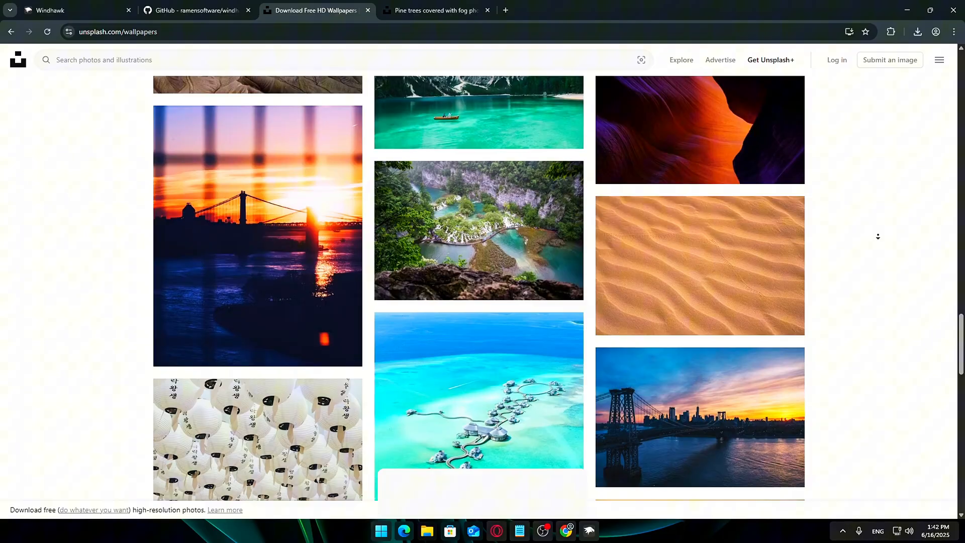
{"action": "left_click", "coordinate": [434, 10]}
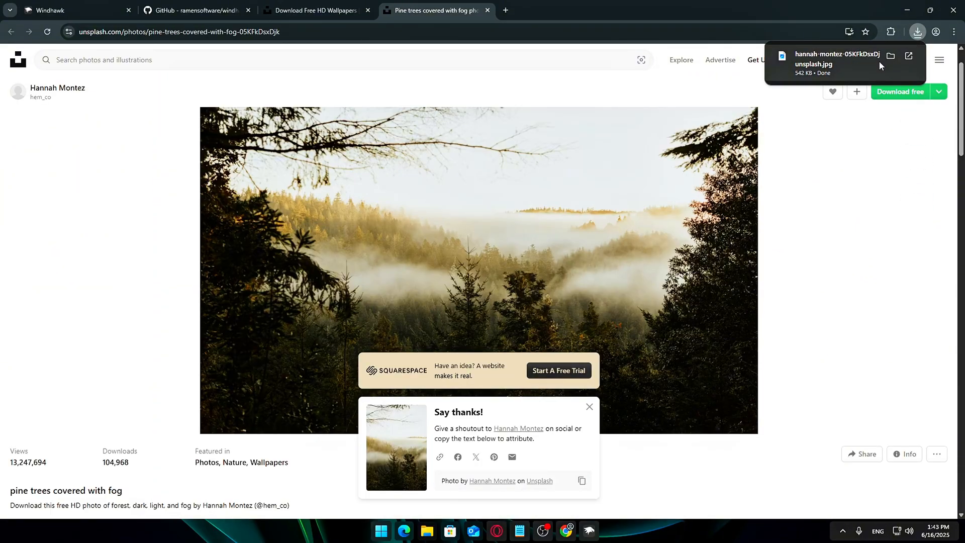
{"action": "left_click", "coordinate": [891, 56]}
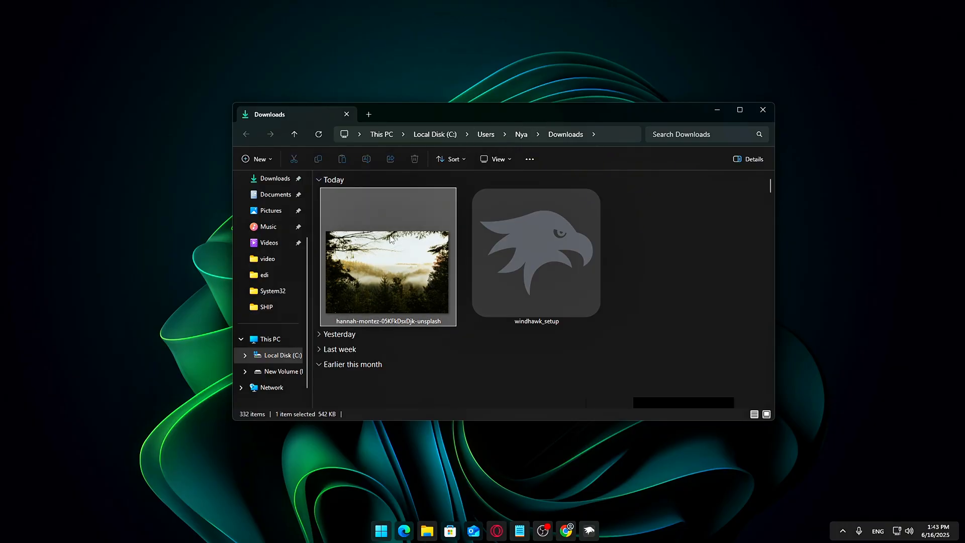
Set the hannah-montez foggy pine photo as the desktop background and close Downloads.
{"action": "right_click", "coordinate": [387, 270]}
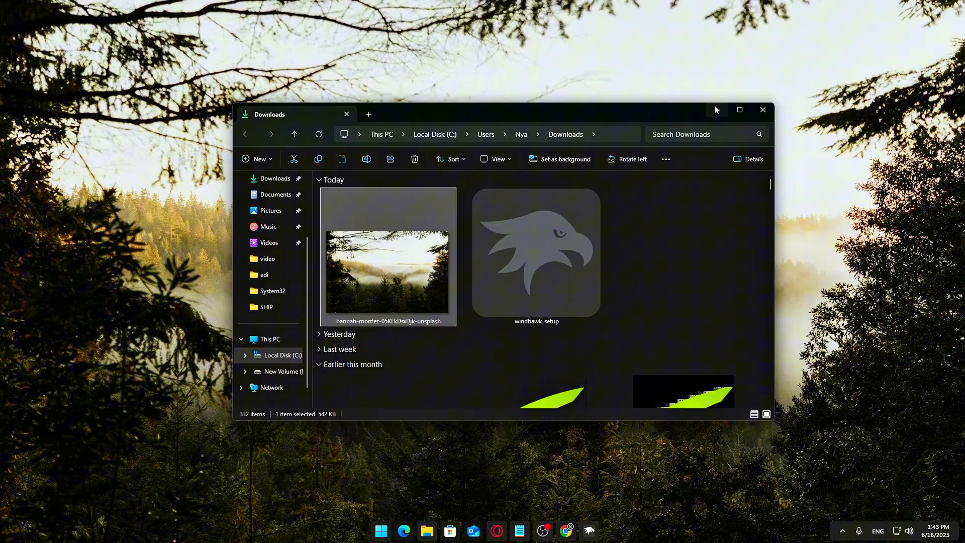
{"action": "left_click", "coordinate": [763, 110]}
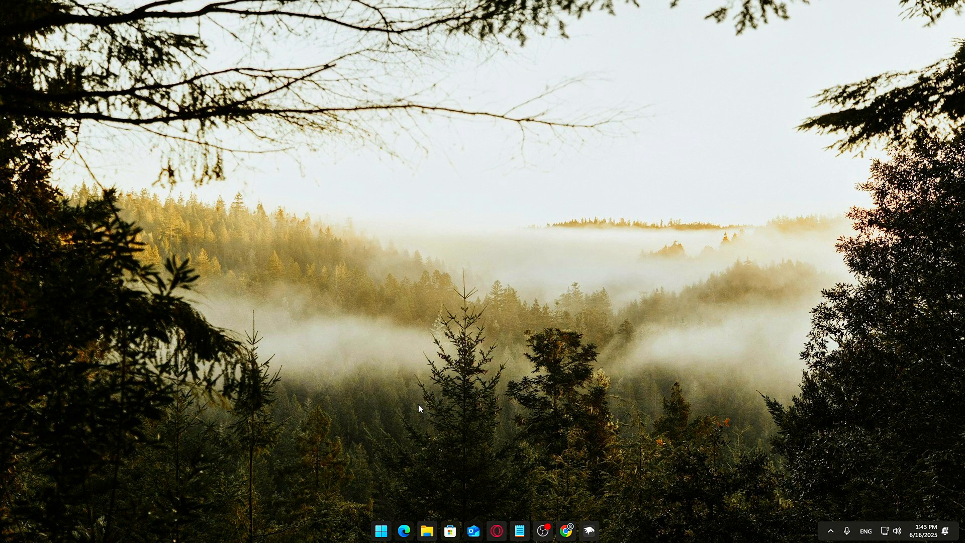
{"action": "left_click", "coordinate": [382, 531]}
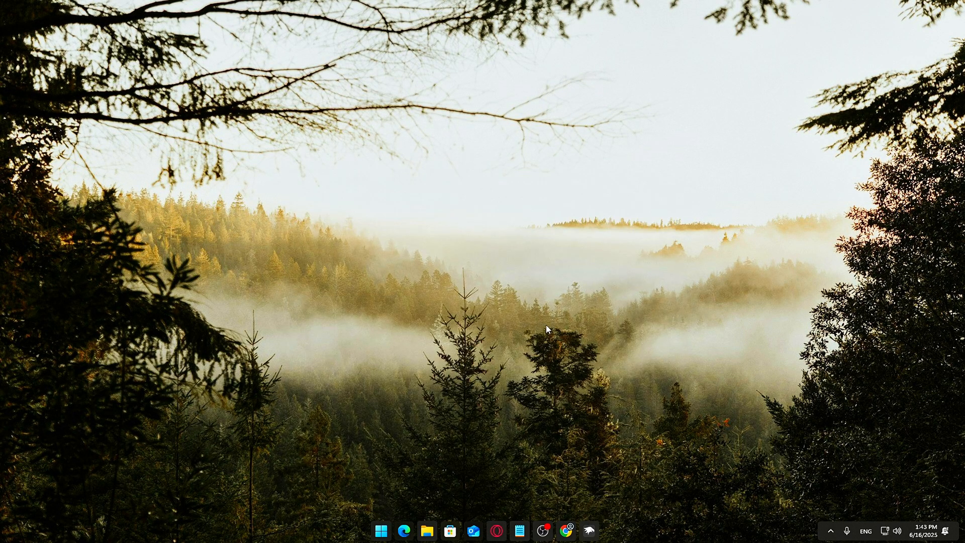
{"action": "mouse_move", "coordinate": [618, 373]}
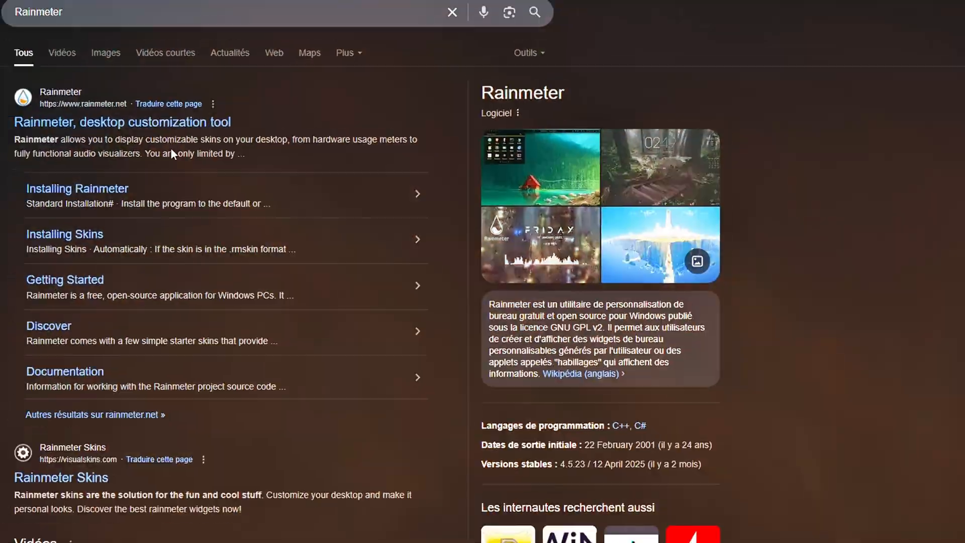
Download Rainmeter 4.5.23 from rainmeter.net and run its installer.
{"action": "left_click", "coordinate": [123, 122]}
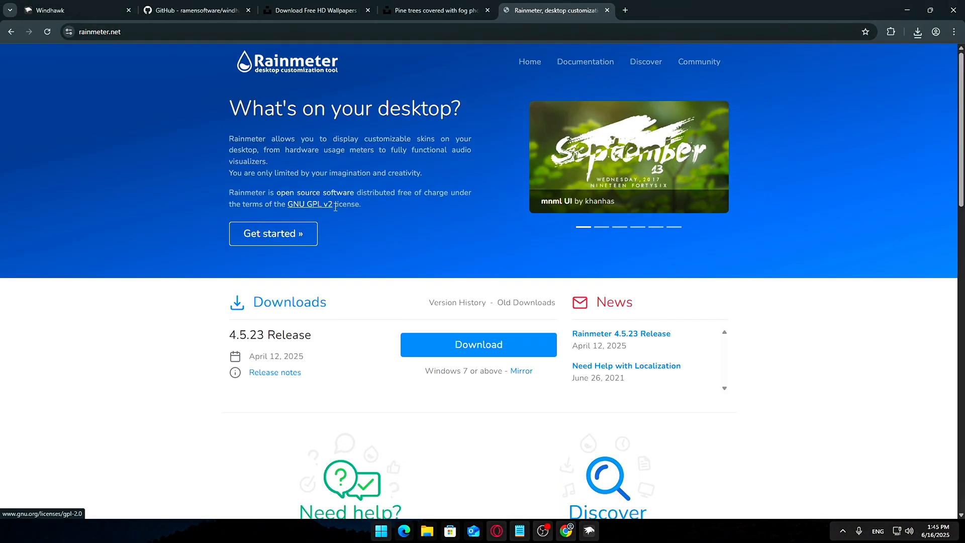
{"action": "mouse_move", "coordinate": [331, 193]}
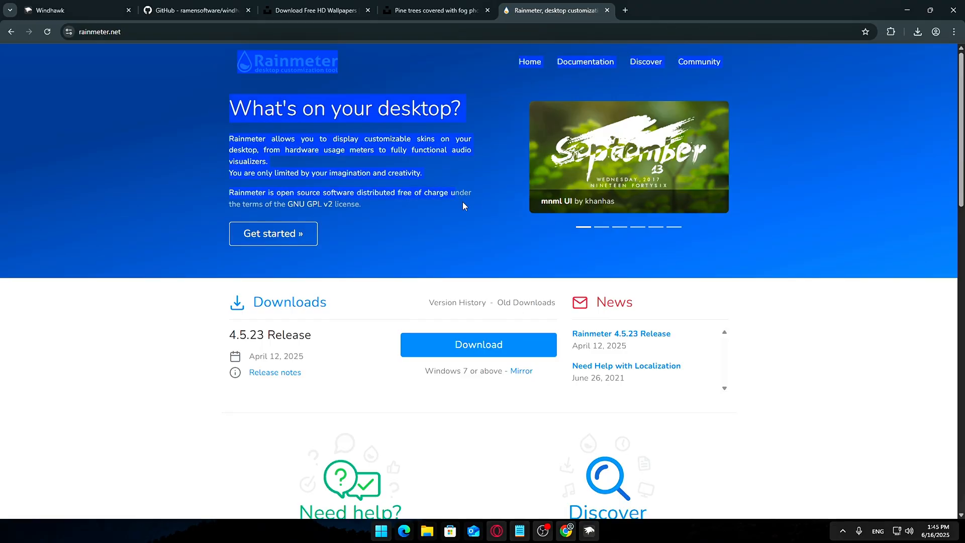
{"action": "scroll", "scroll_direction": "down", "scroll_amount": 3}
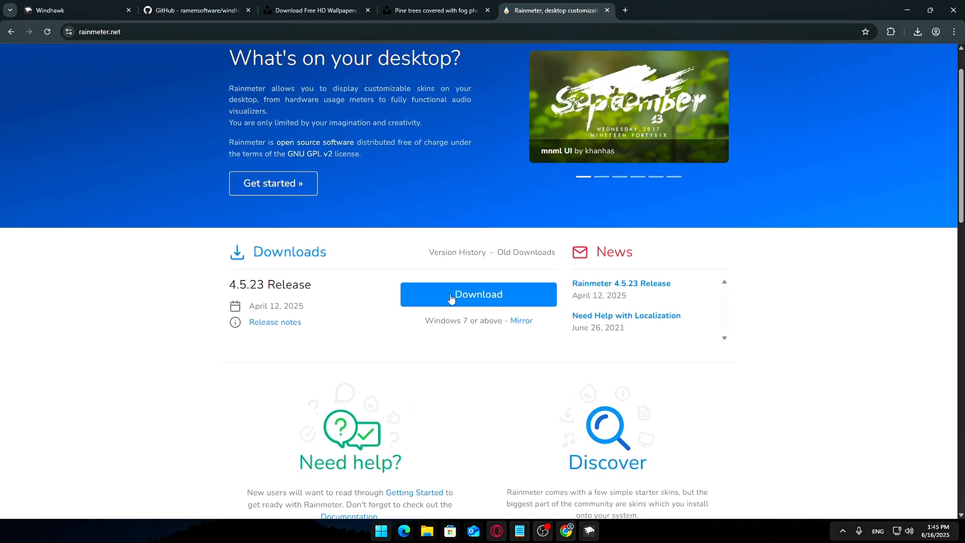
{"action": "left_click", "coordinate": [478, 294]}
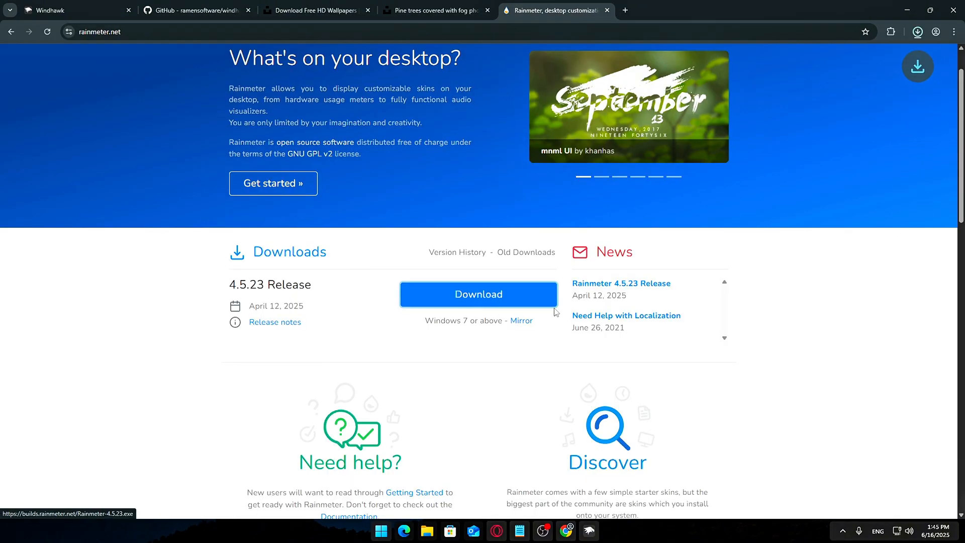
{"action": "left_click", "coordinate": [918, 32]}
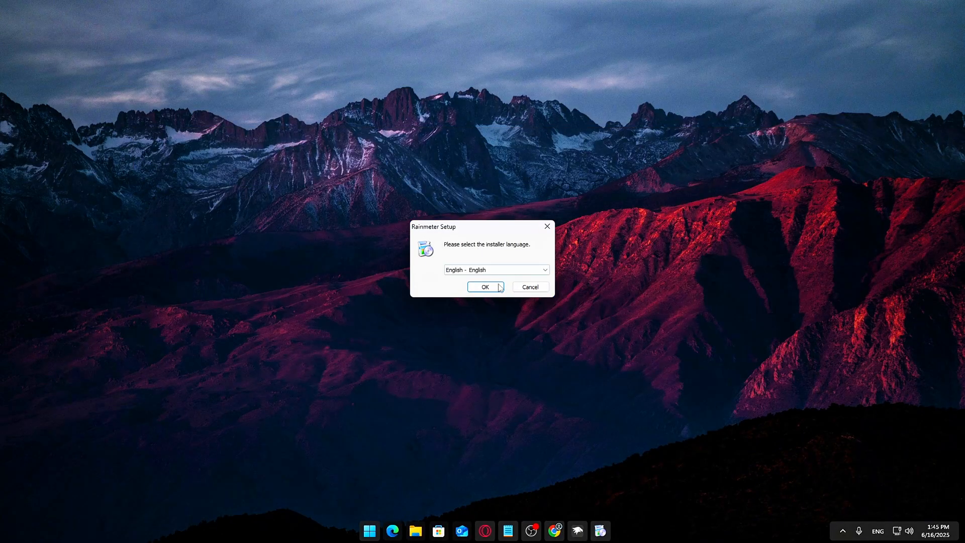
Install Rainmeter in English with the default 64-bit, launch-on-startup options.
{"action": "left_click", "coordinate": [485, 287]}
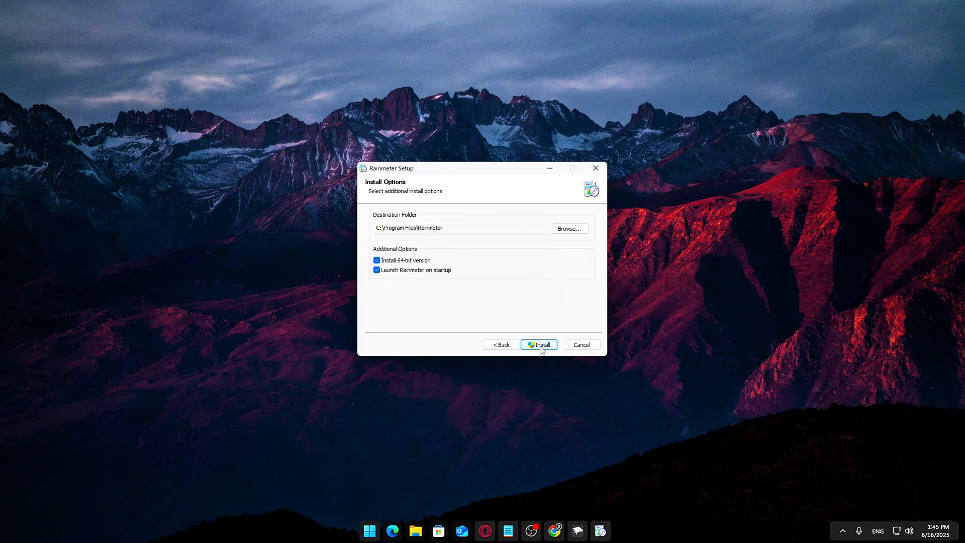
{"action": "left_click", "coordinate": [539, 344]}
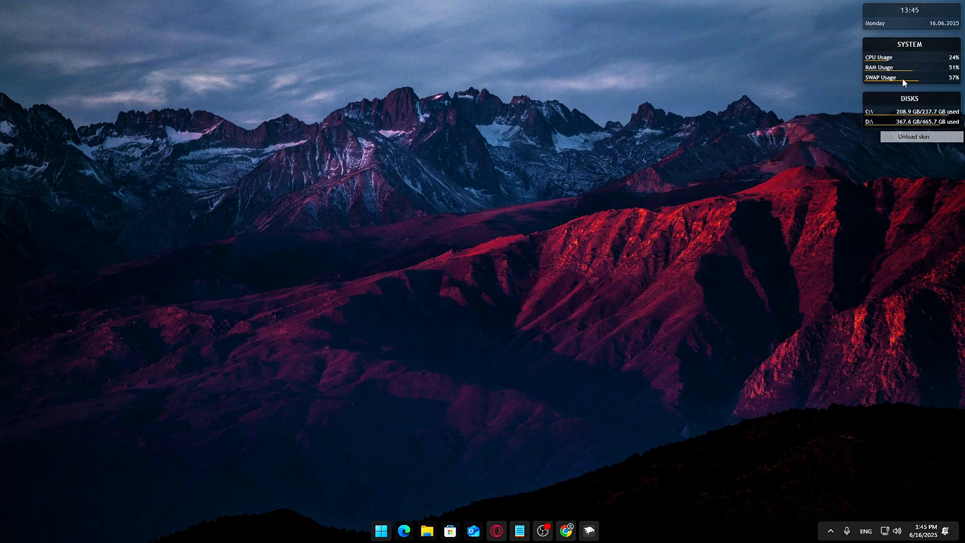
Unload Rainmeter's default clock, system and disks widgets.
{"action": "left_click", "coordinate": [911, 136]}
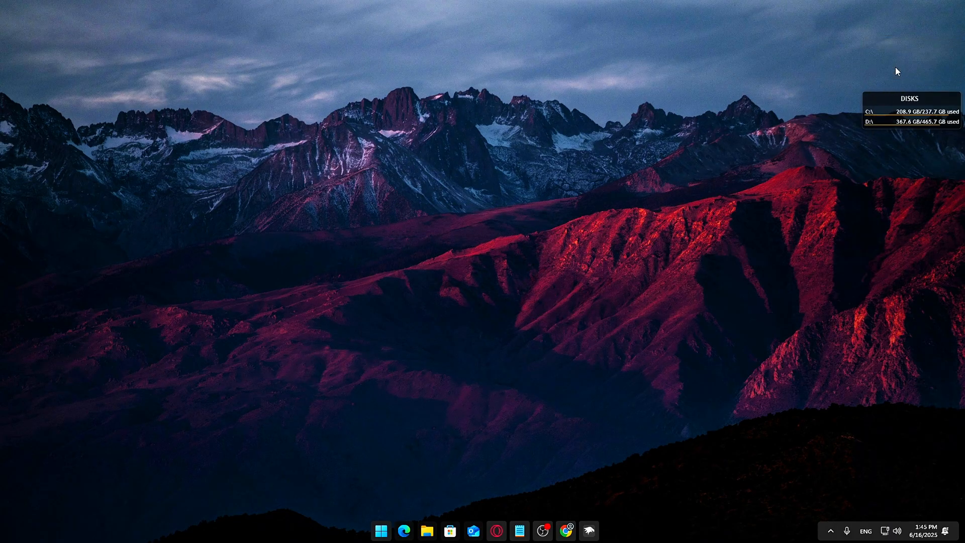
{"action": "right_click", "coordinate": [910, 114]}
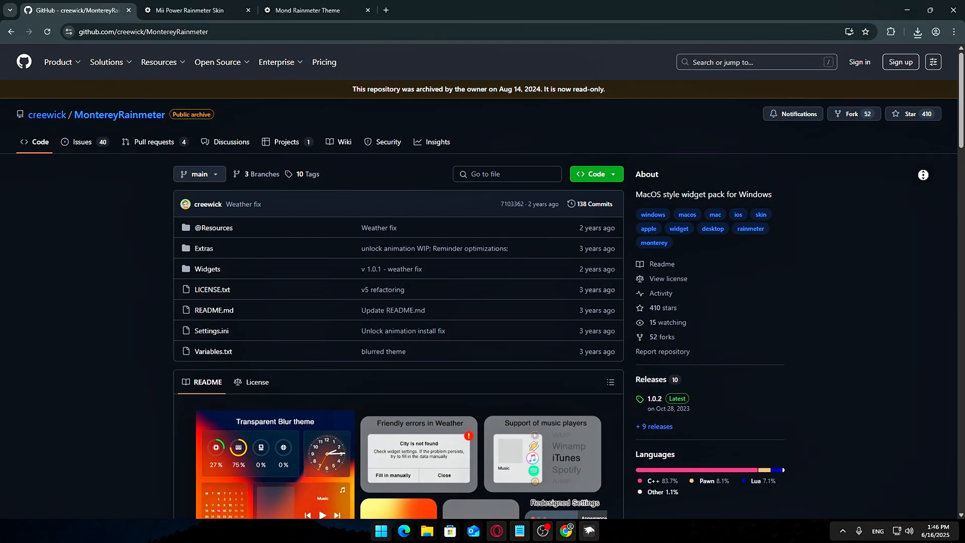
Download the mond and mii-power skin packages, then open Monterey's 1.0.2 release.
{"action": "scroll", "scroll_direction": "down", "scroll_amount": 3}
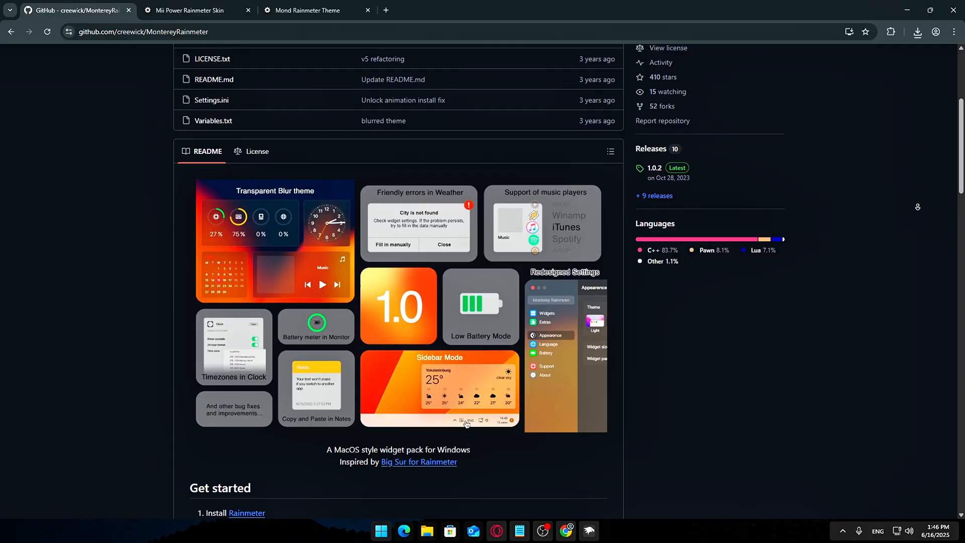
{"action": "scroll", "scroll_direction": "down", "scroll_amount": 3}
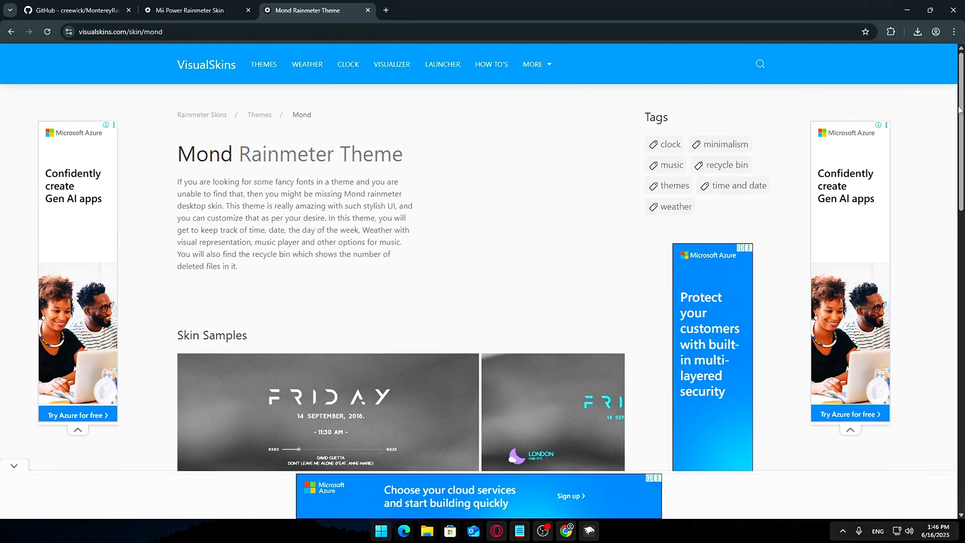
{"action": "scroll", "scroll_direction": "down", "scroll_amount": 3}
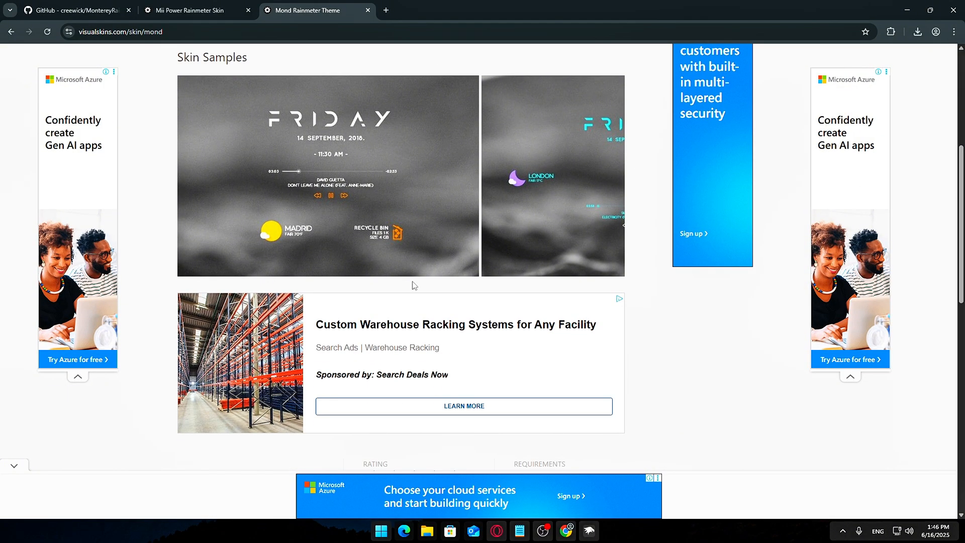
{"action": "mouse_move", "coordinate": [284, 45]}
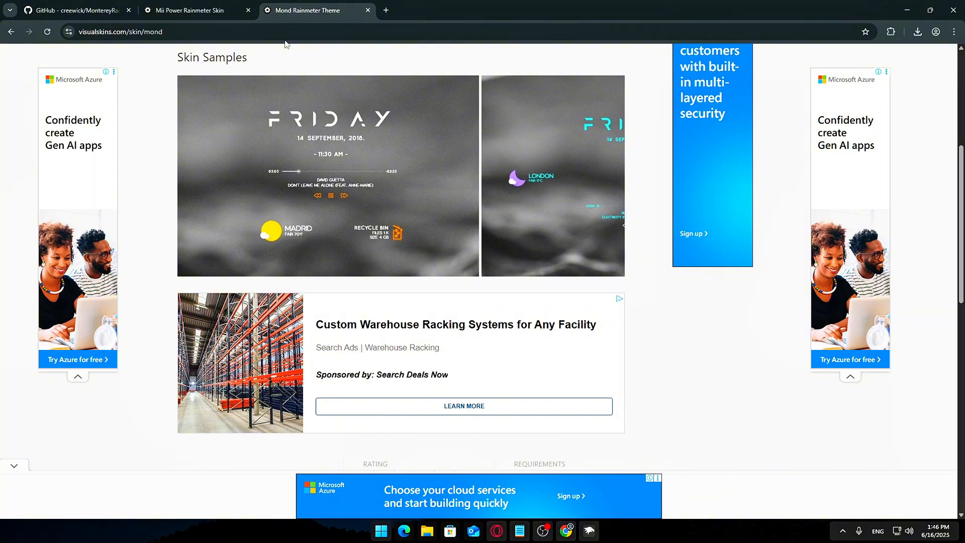
{"action": "left_click", "coordinate": [195, 10]}
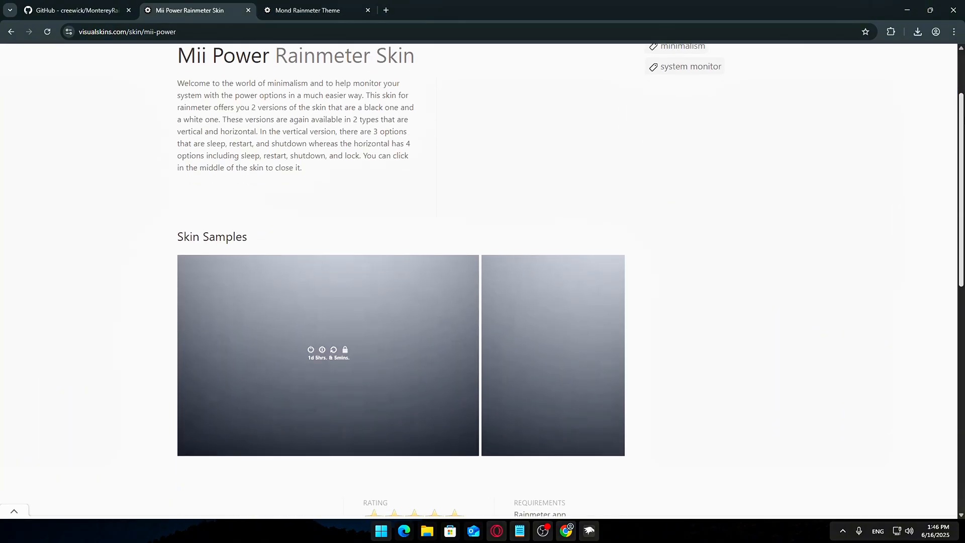
{"action": "scroll", "scroll_direction": "down", "scroll_amount": 3}
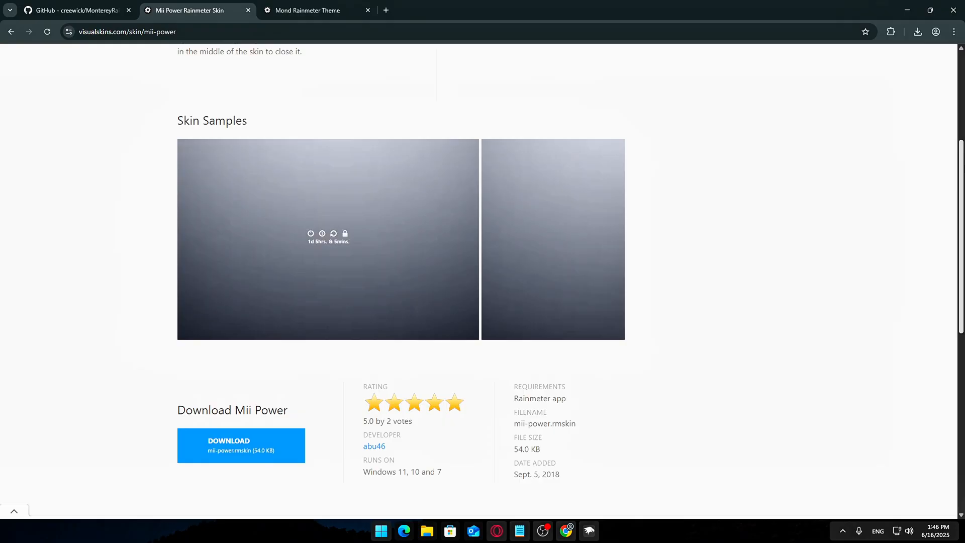
{"action": "left_click", "coordinate": [75, 11]}
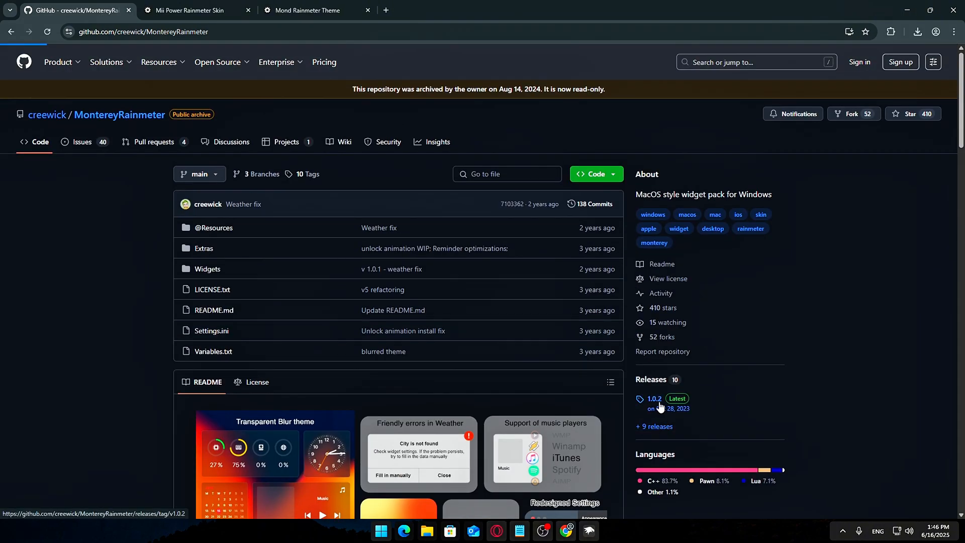
{"action": "left_click", "coordinate": [191, 11]}
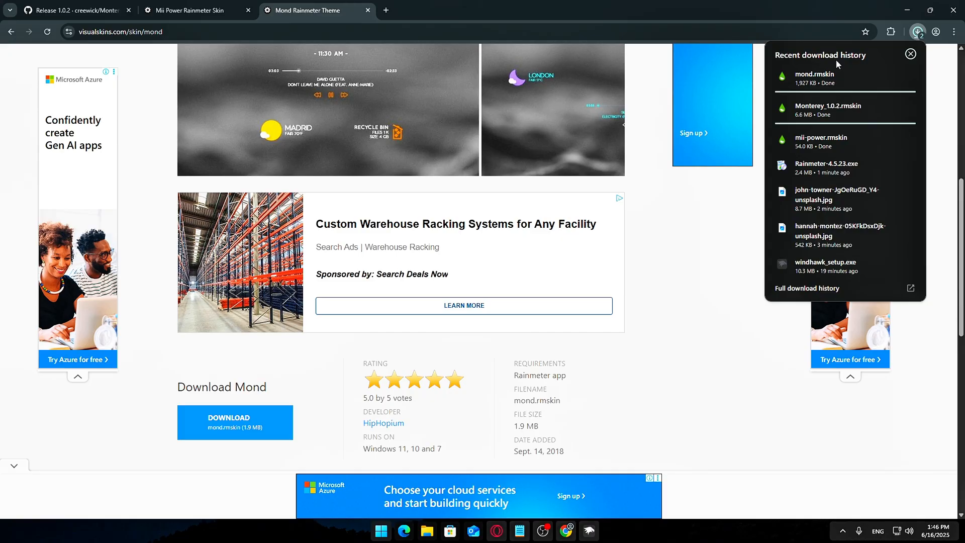
Open the downloaded Monterey .rmskin package and install it with its plugins.
{"action": "left_click", "coordinate": [828, 109]}
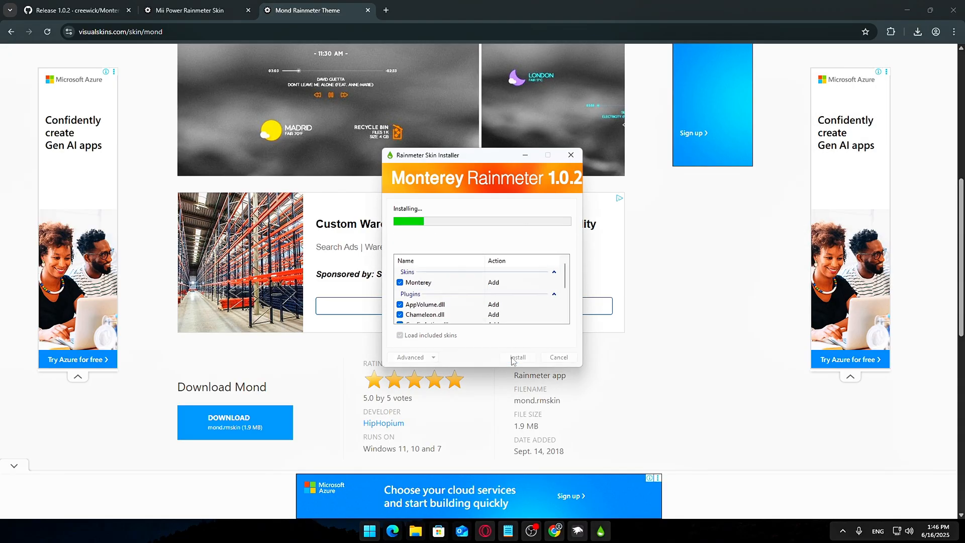
{"action": "left_click", "coordinate": [919, 31]}
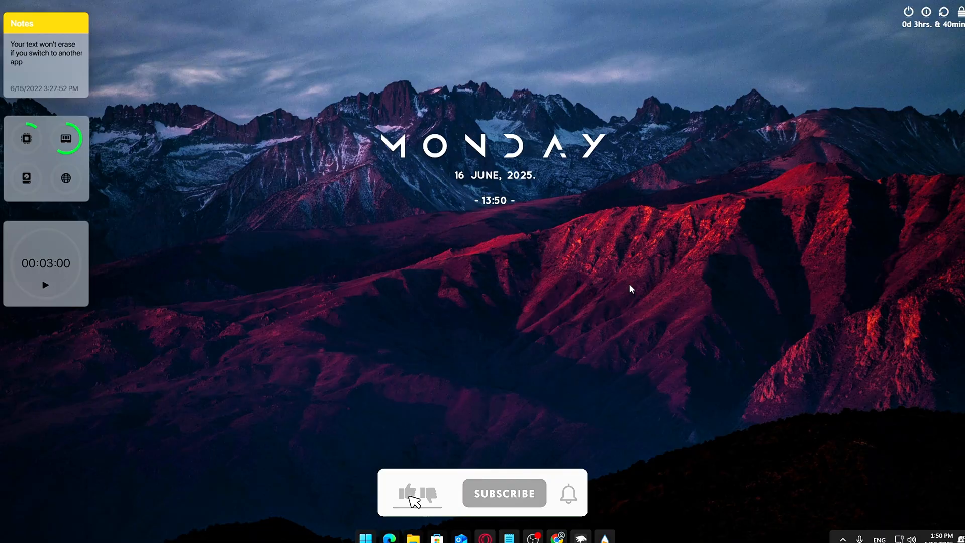
{"action": "left_click", "coordinate": [369, 538]}
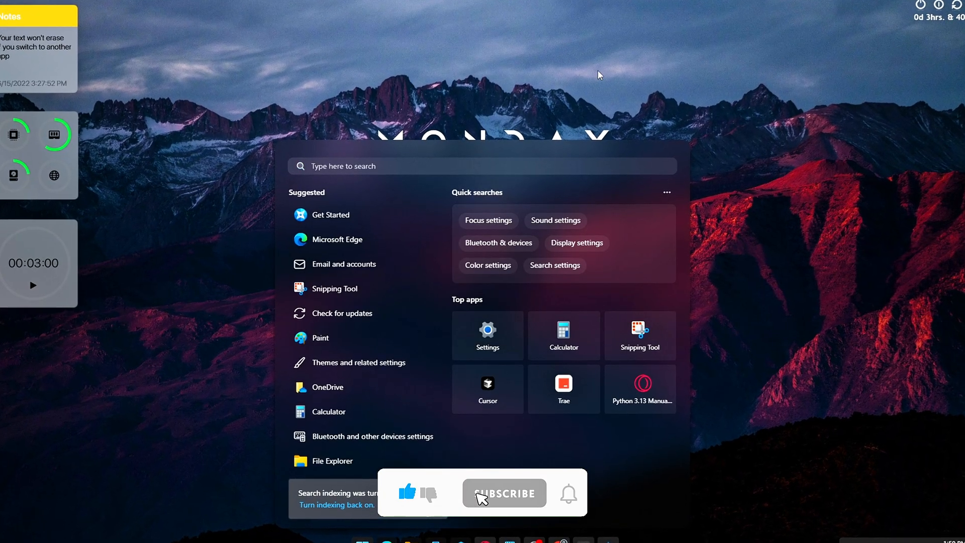
{"action": "left_click", "coordinate": [504, 493]}
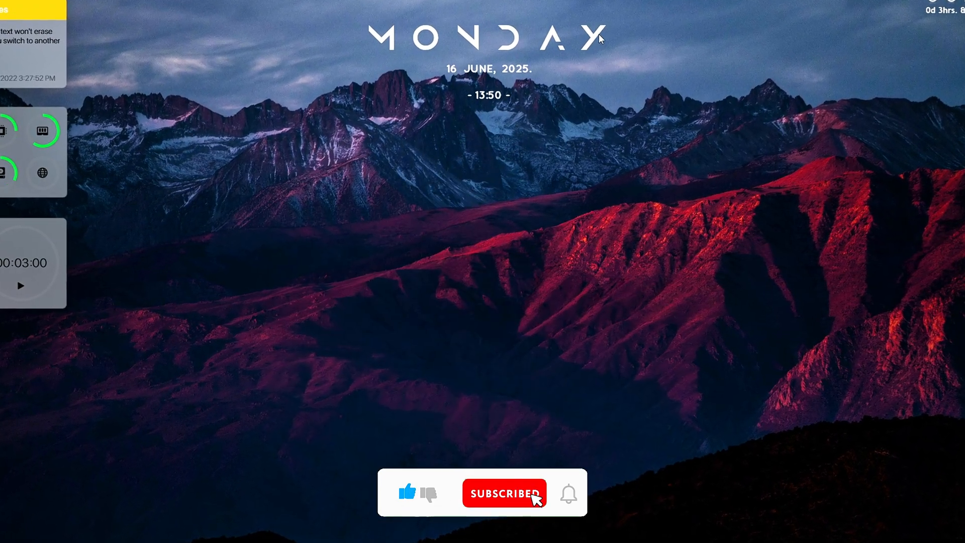